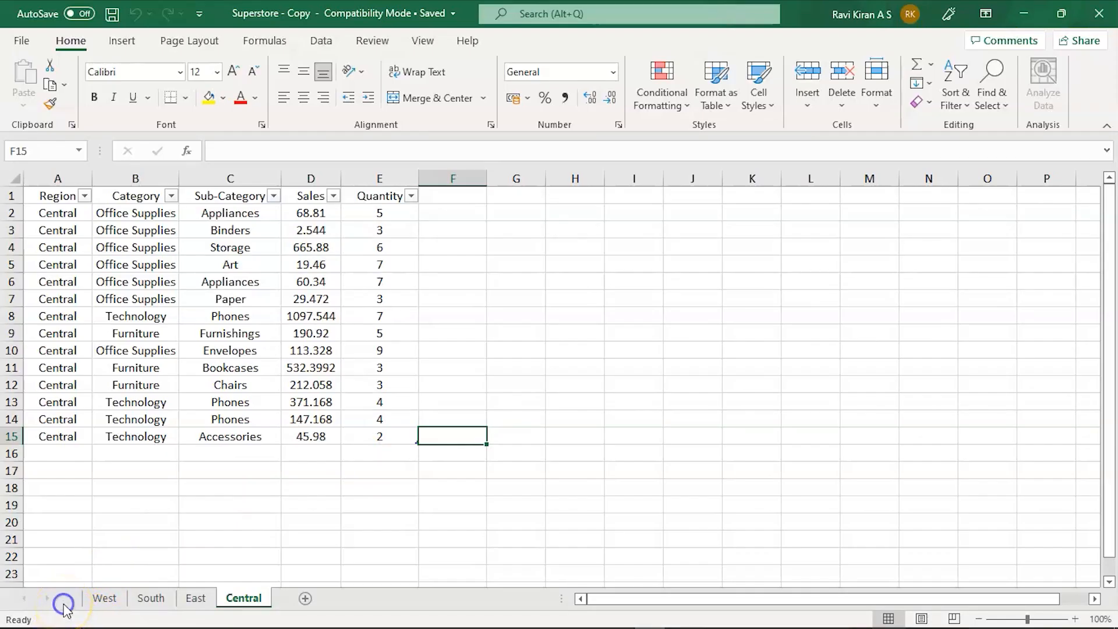
Review the West, South and East region sheets, then return to the Central data
{"action": "left_click", "coordinate": [105, 598]}
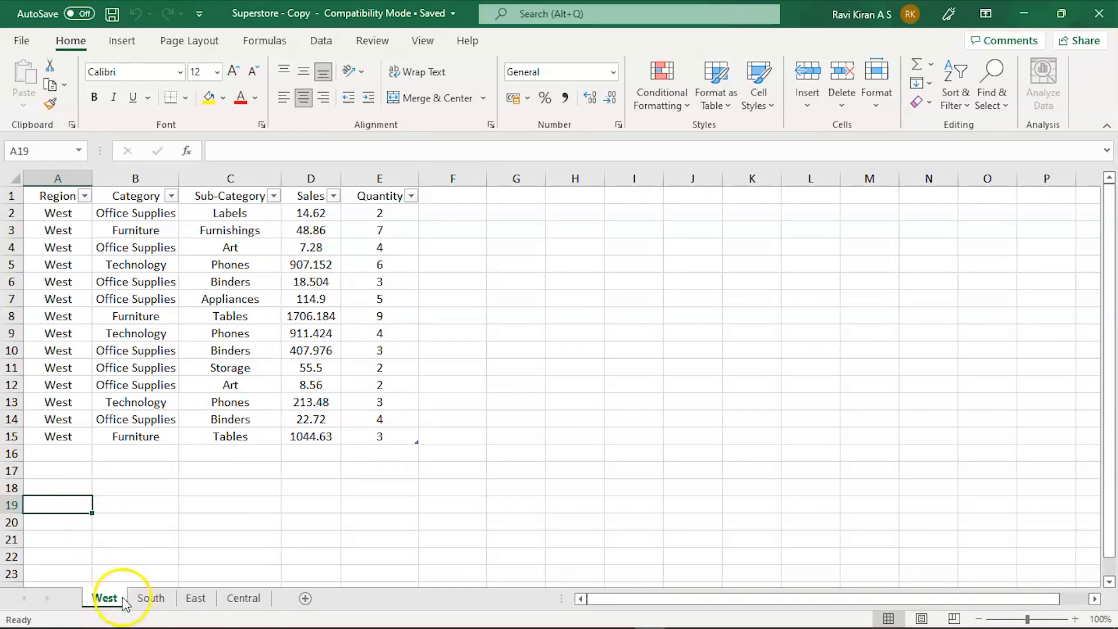
{"action": "left_click", "coordinate": [150, 597]}
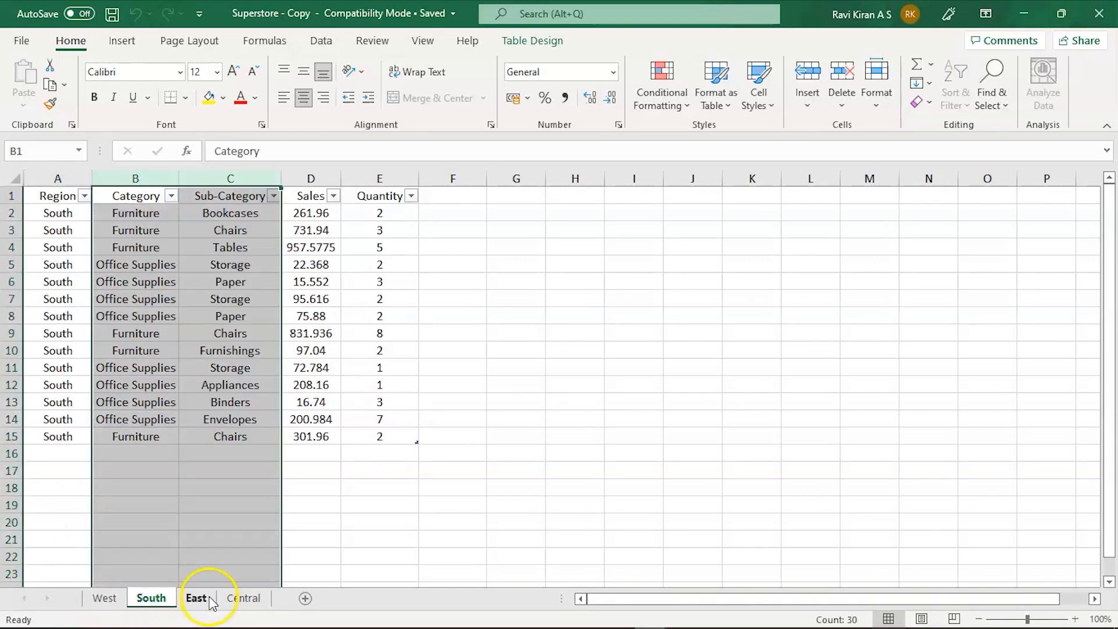
{"action": "left_click", "coordinate": [244, 597]}
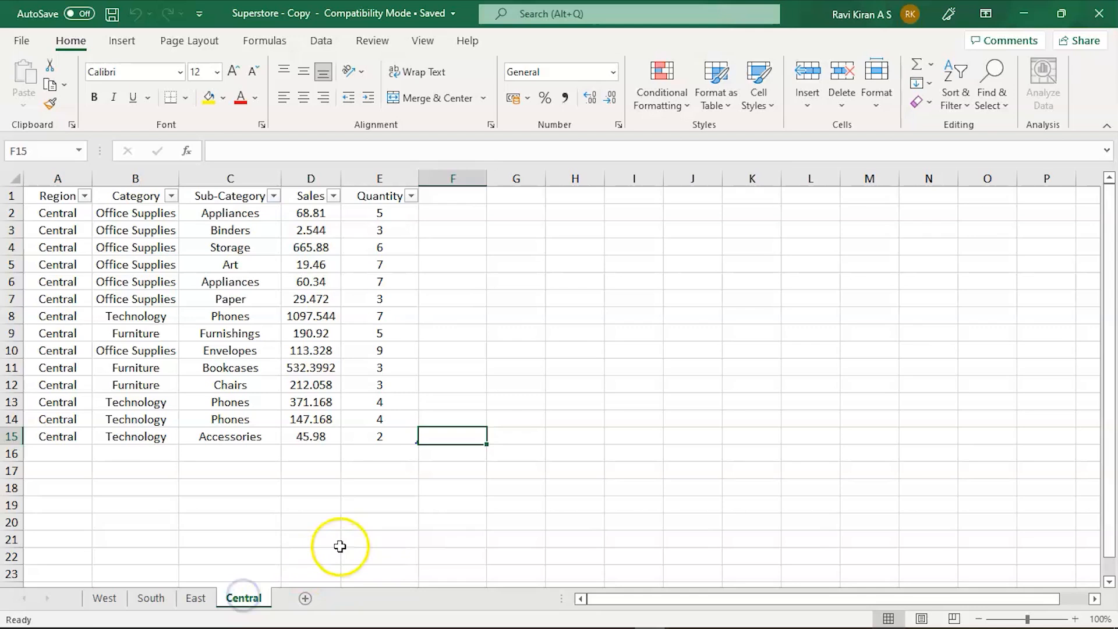
{"action": "left_click", "coordinate": [310, 473]}
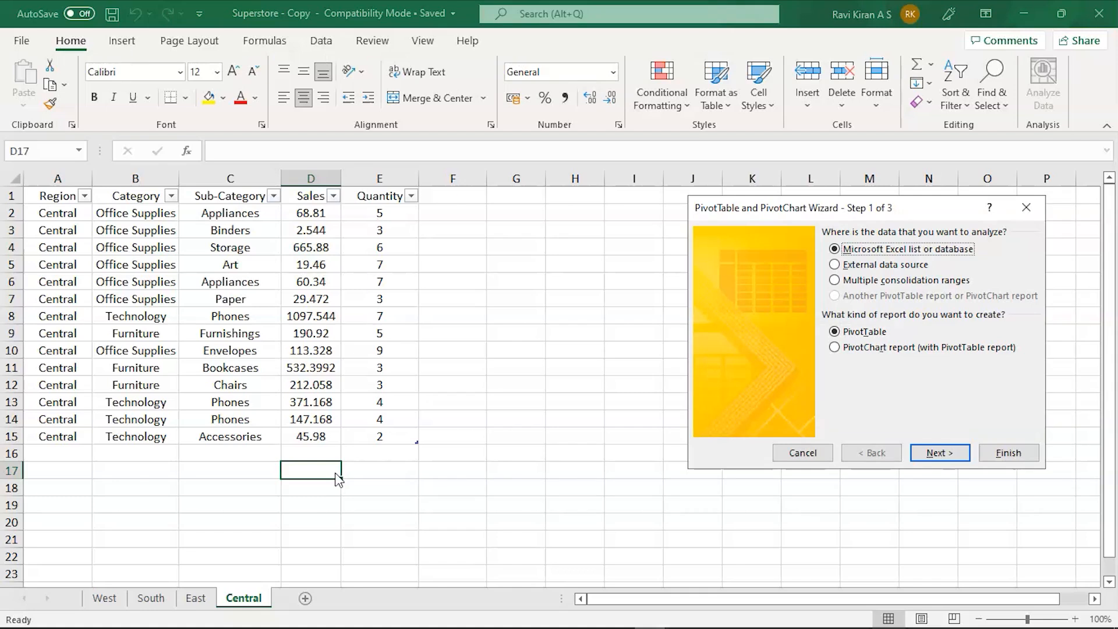
{"action": "mouse_move", "coordinate": [696, 317]}
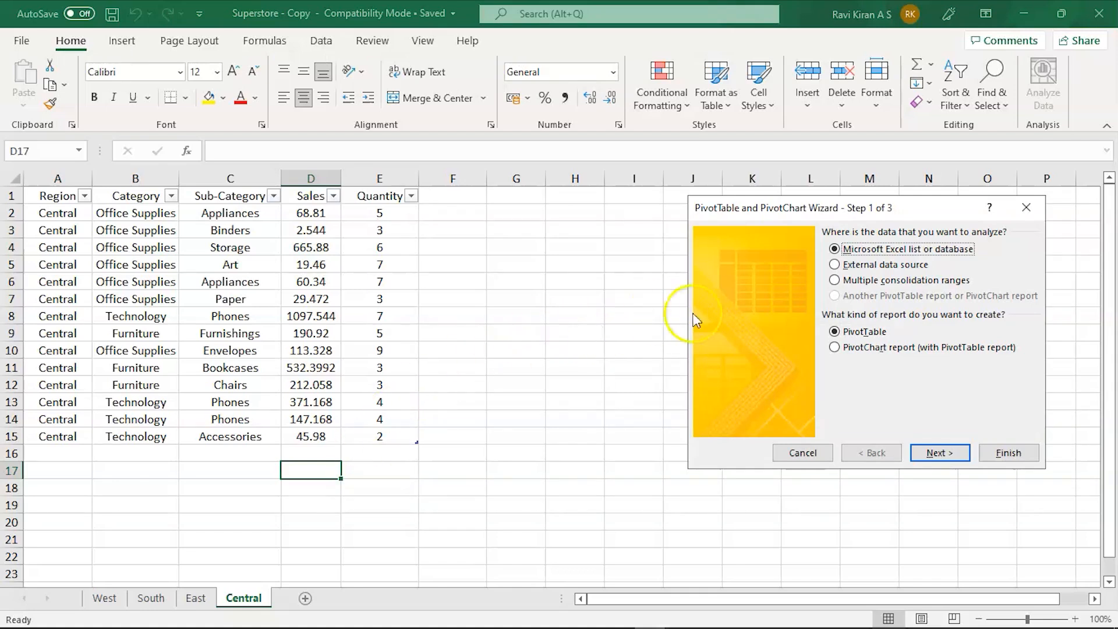
{"action": "mouse_move", "coordinate": [834, 290]}
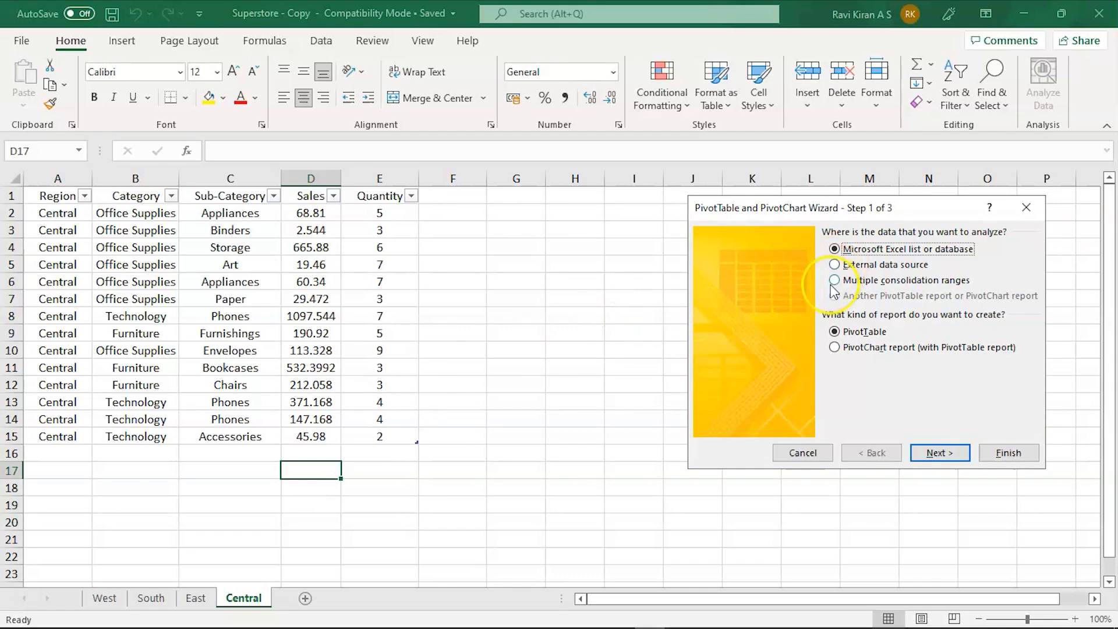
Choose Multiple consolidation ranges with 'I will create the page fields' in the PivotTable Wizard
{"action": "left_click", "coordinate": [834, 280]}
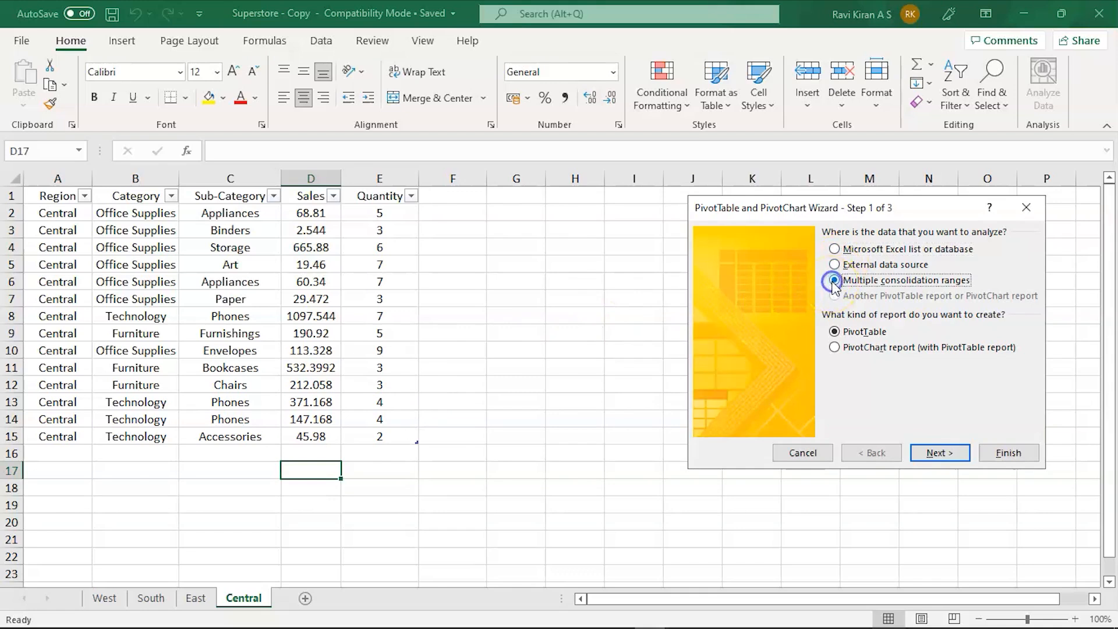
{"action": "left_click", "coordinate": [940, 452]}
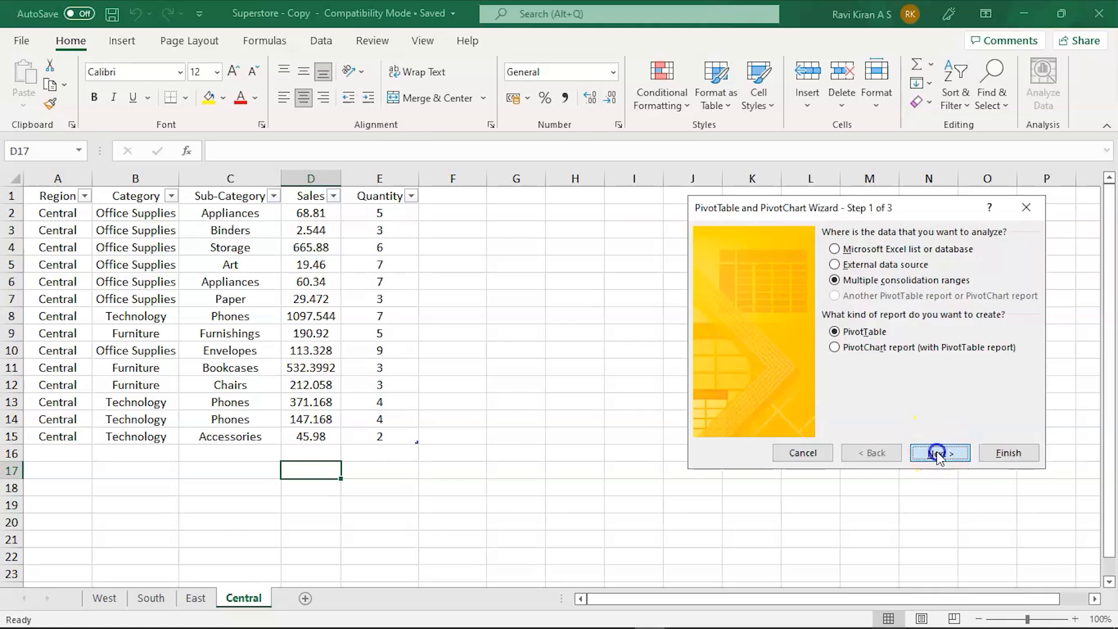
{"action": "left_click", "coordinate": [940, 452]}
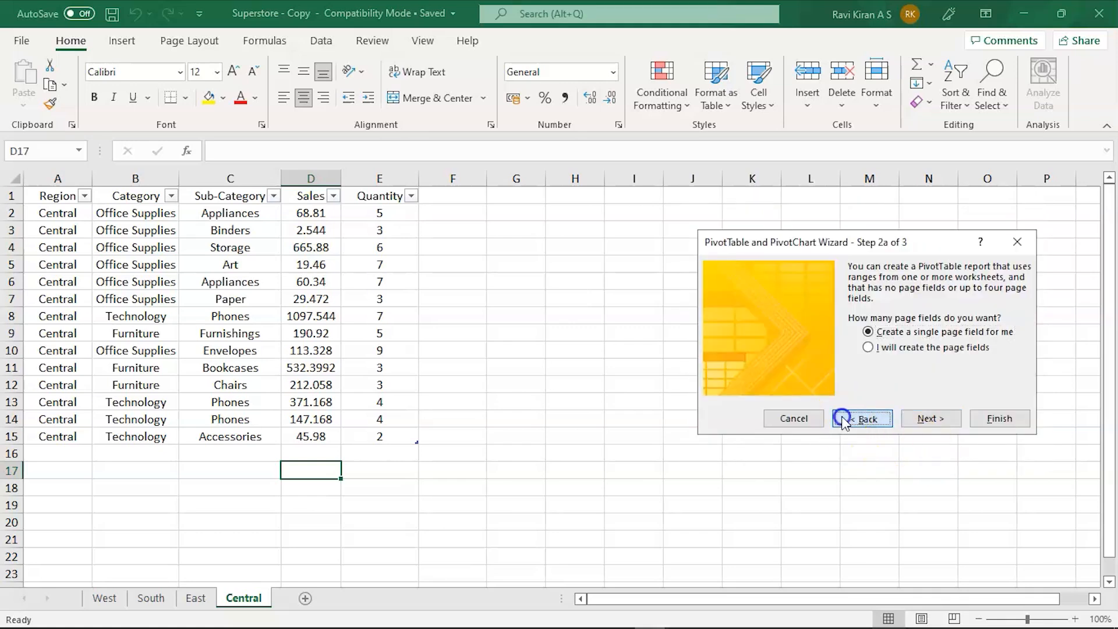
{"action": "left_click", "coordinate": [861, 418]}
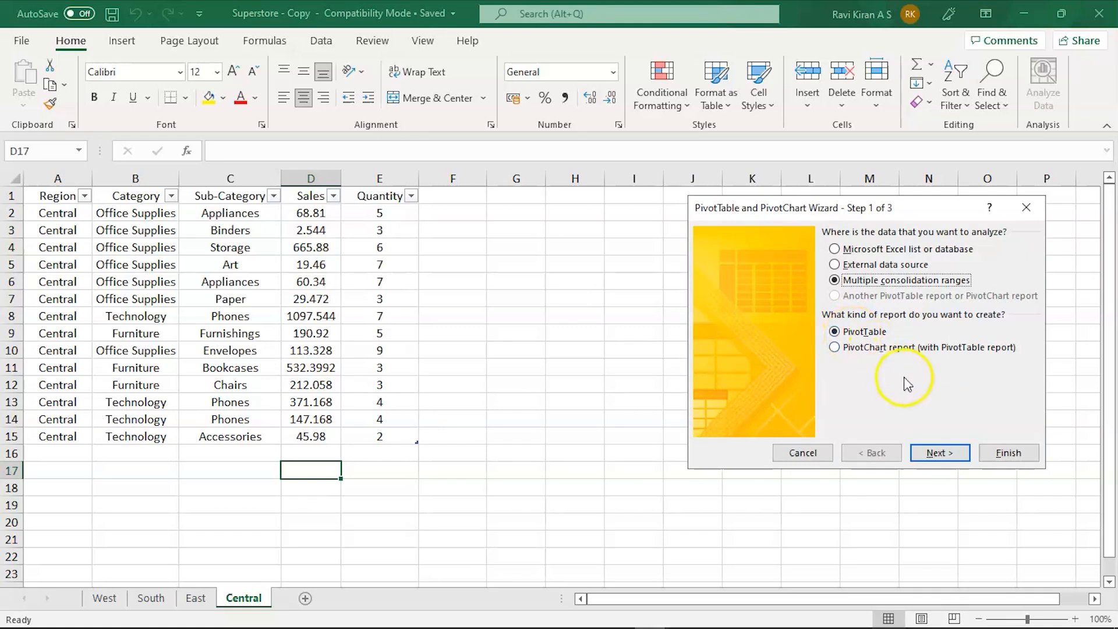
{"action": "left_click", "coordinate": [940, 452]}
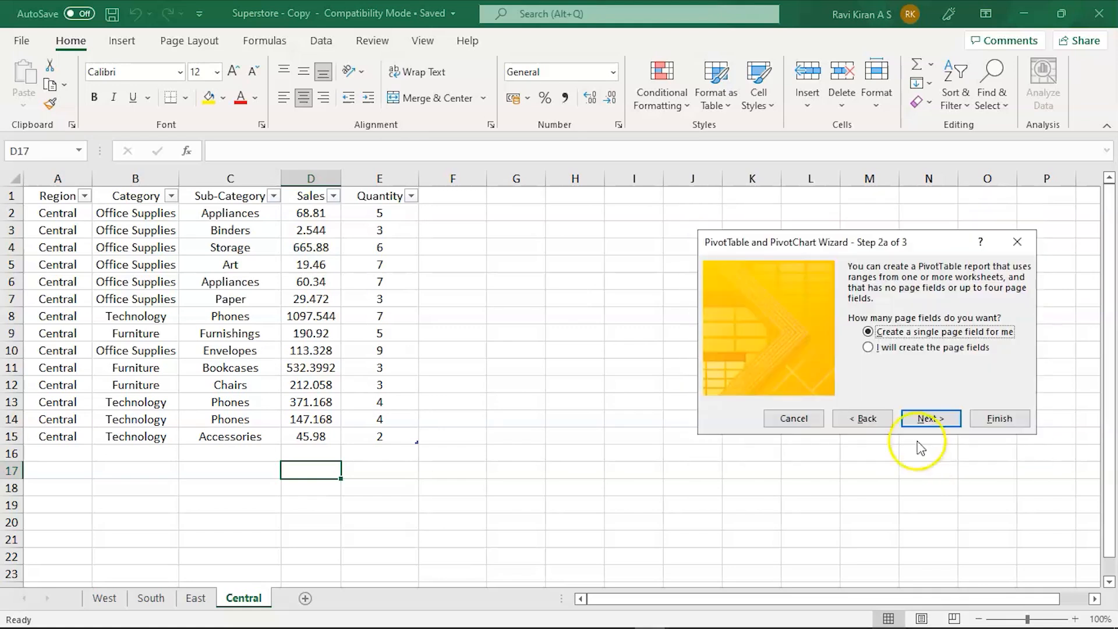
{"action": "left_click", "coordinate": [868, 347]}
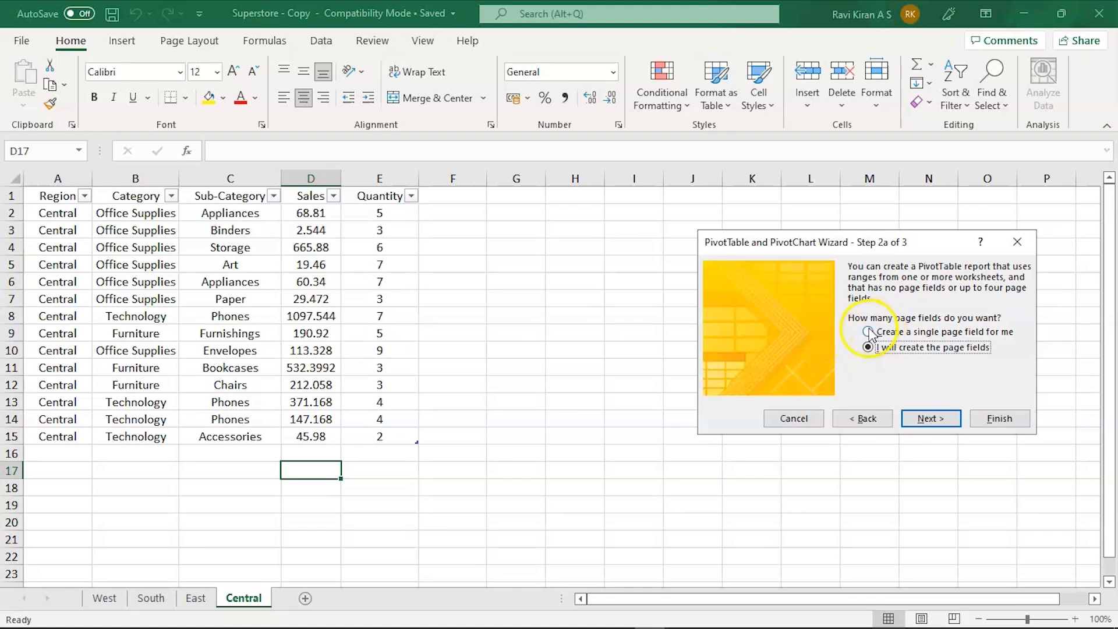
{"action": "left_click", "coordinate": [931, 418]}
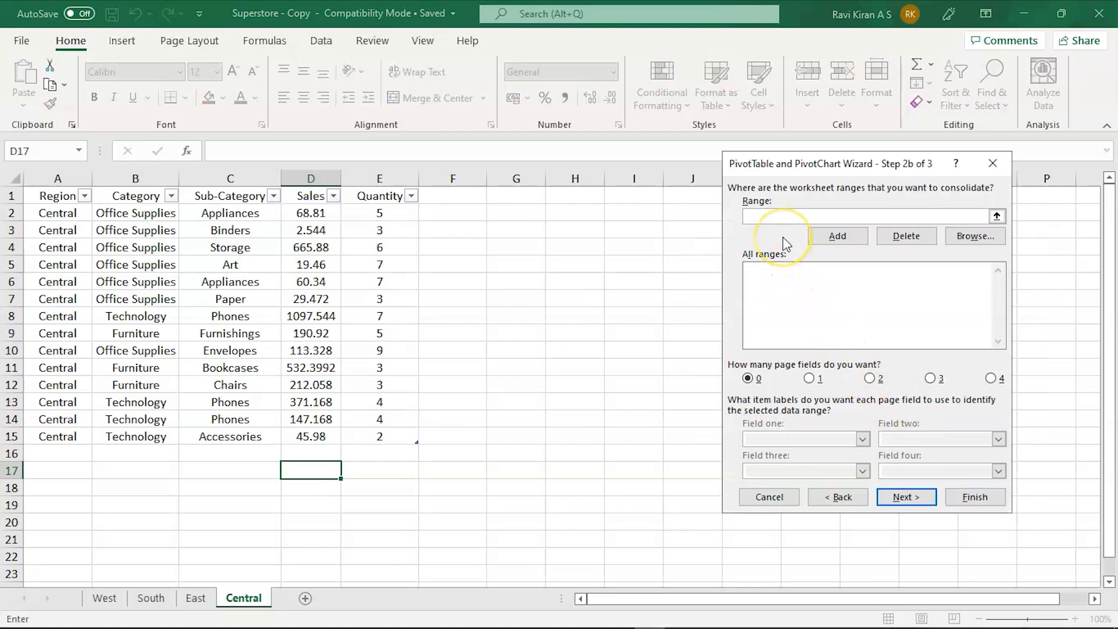
{"action": "mouse_move", "coordinate": [176, 205]}
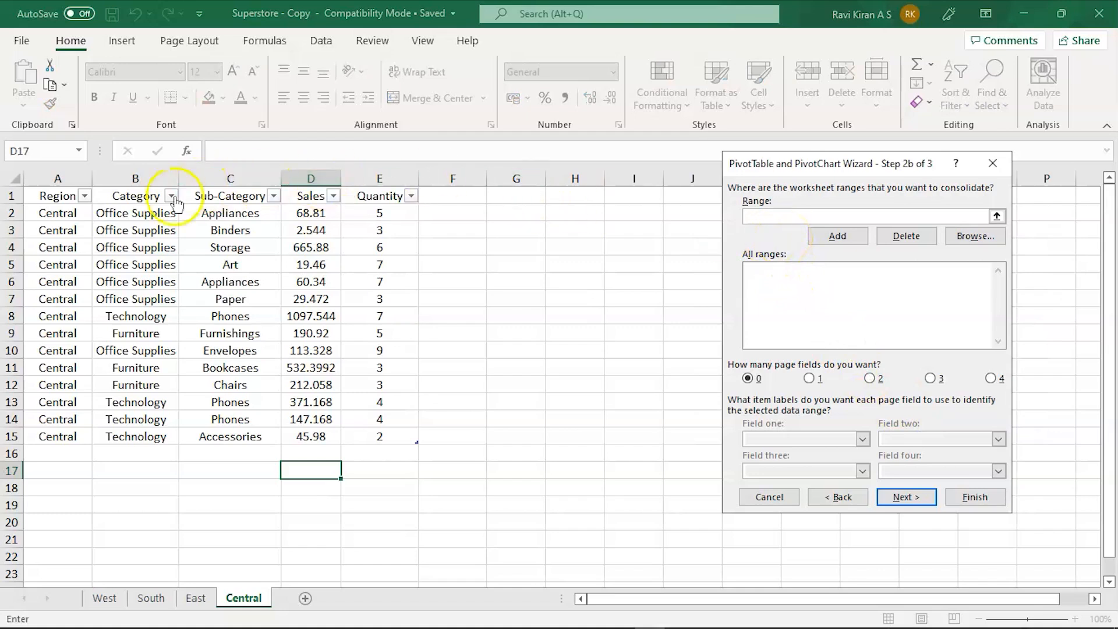
Add the B1:E15 ranges from the Central, East, South and West sheets to the consolidation list
{"action": "left_click_drag", "start_coordinate": [135, 195], "coordinate": [275, 316]}
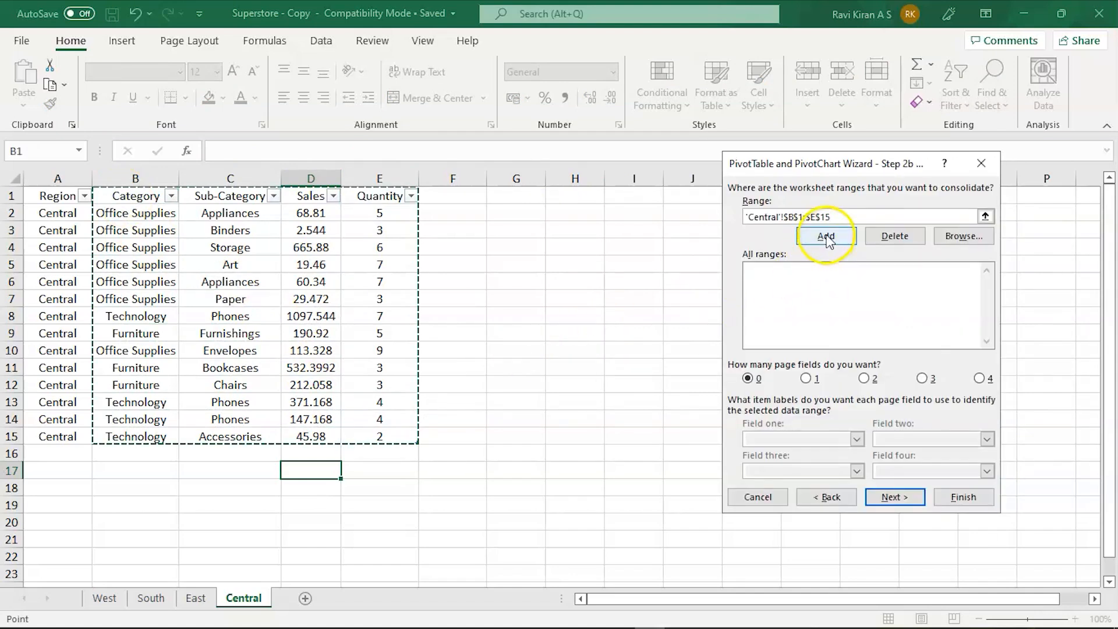
{"action": "left_click", "coordinate": [825, 237]}
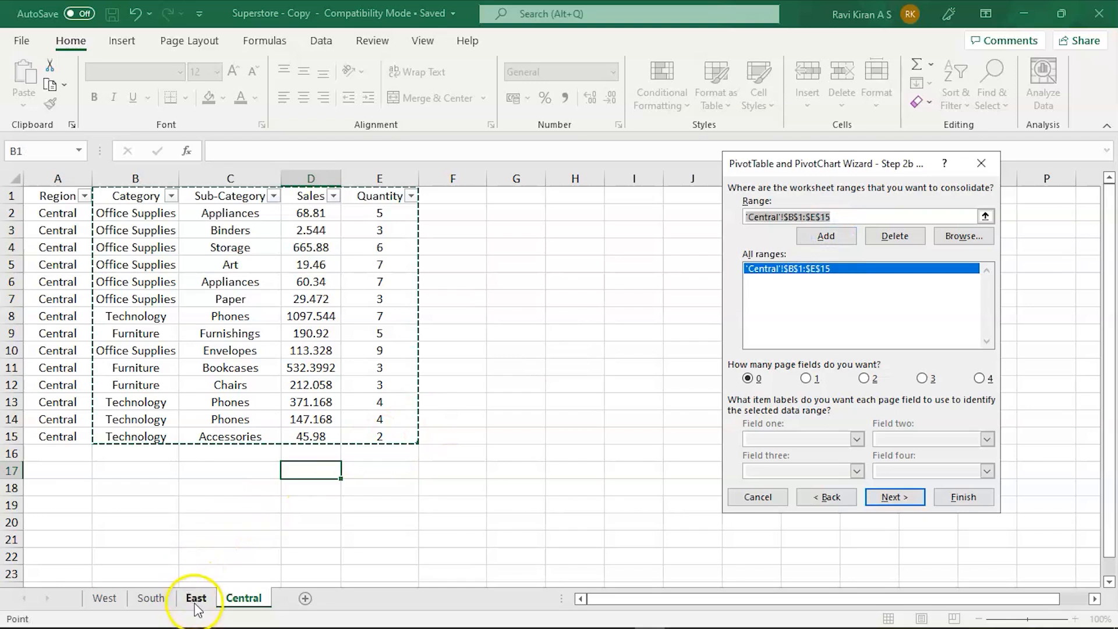
{"action": "left_click", "coordinate": [196, 597]}
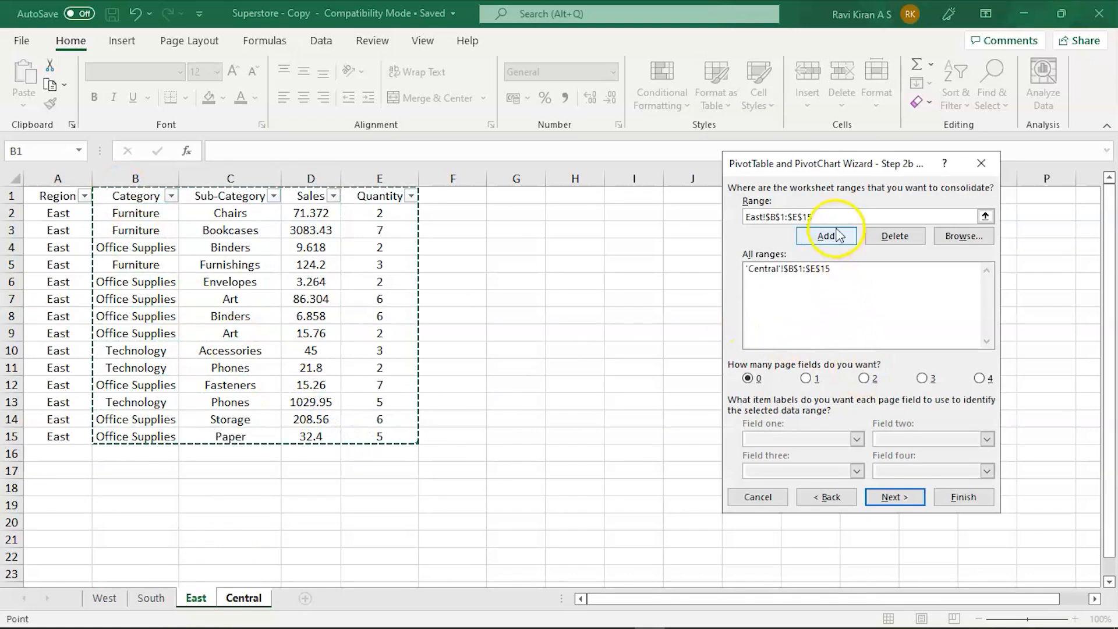
{"action": "left_click", "coordinate": [826, 235]}
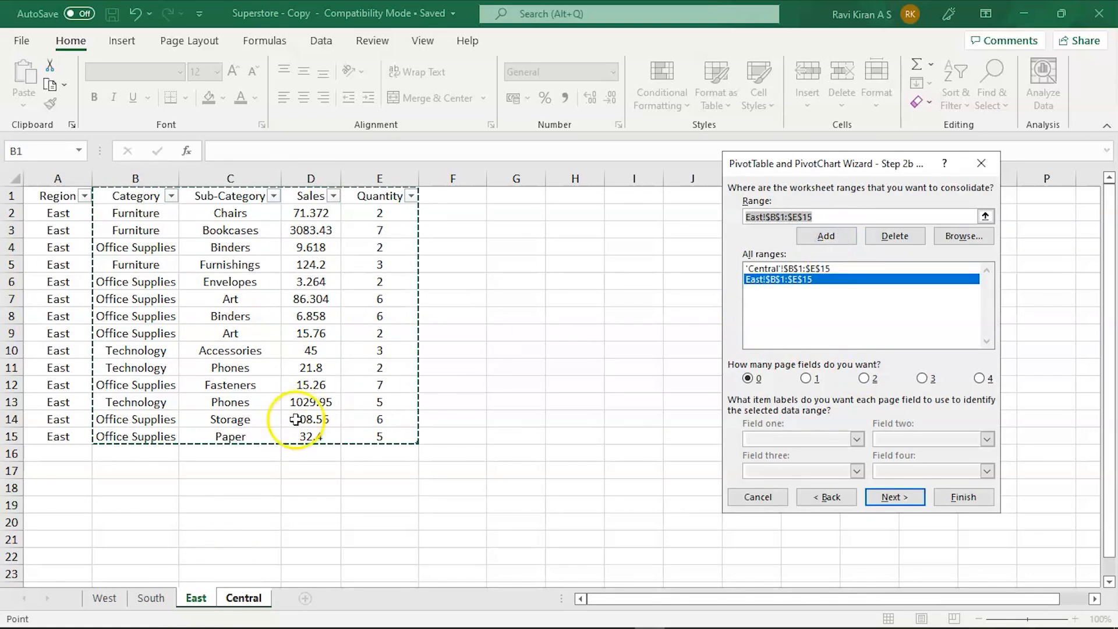
{"action": "left_click", "coordinate": [152, 597]}
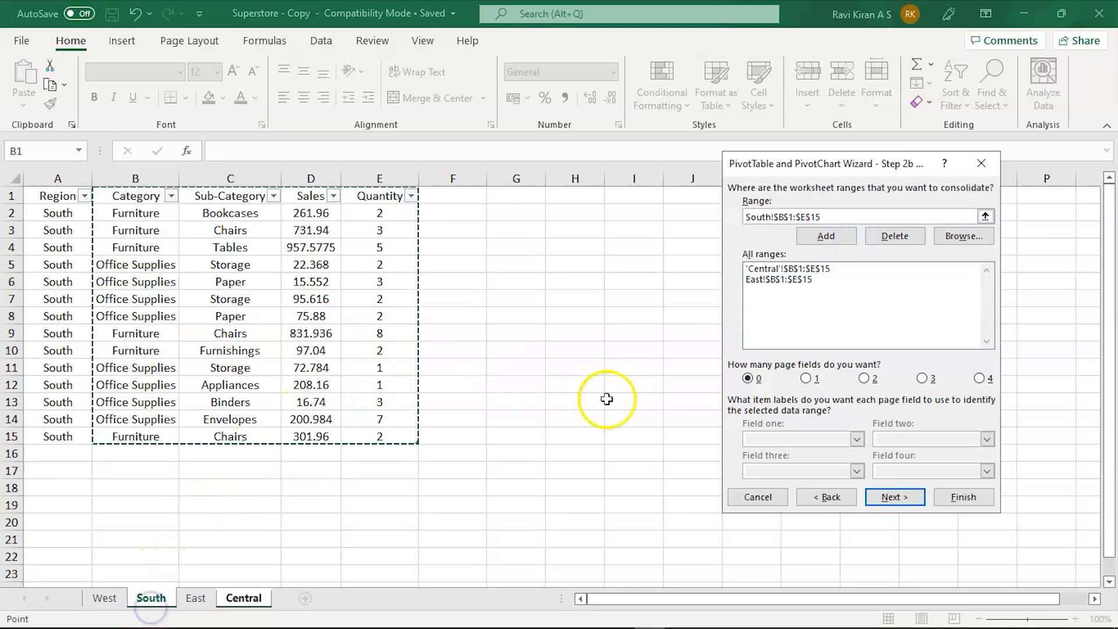
{"action": "left_click", "coordinate": [825, 235]}
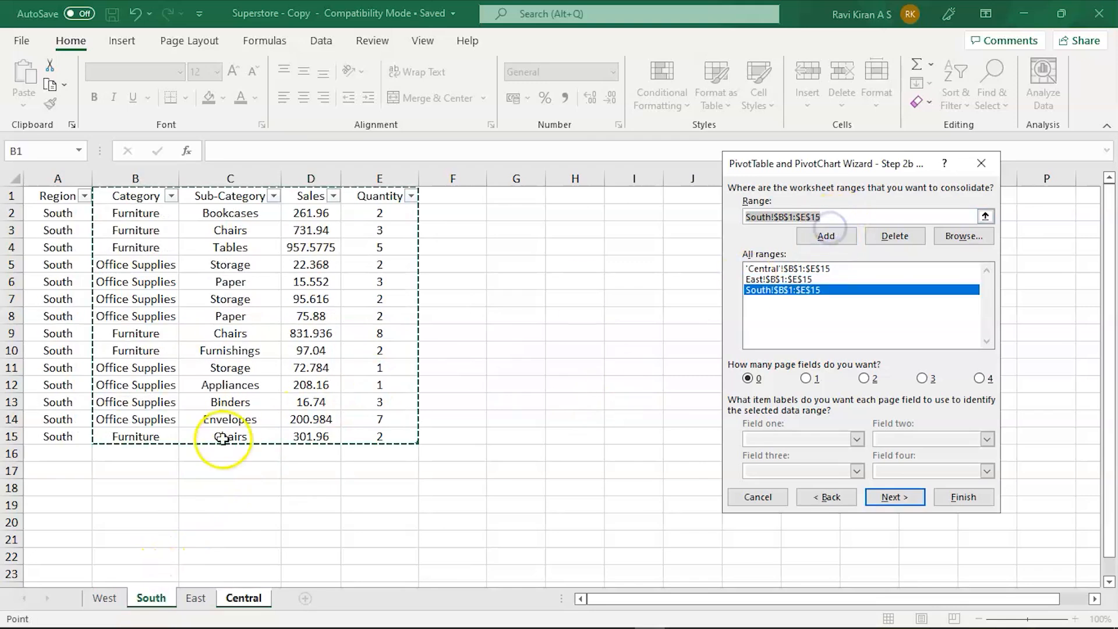
{"action": "left_click", "coordinate": [104, 598]}
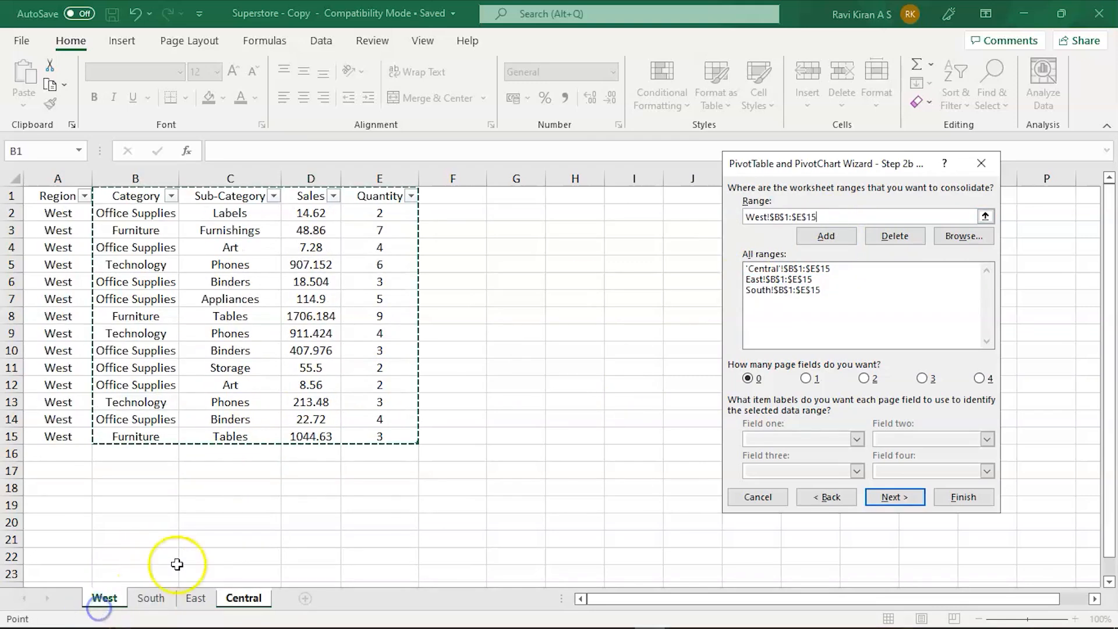
{"action": "left_click", "coordinate": [826, 235]}
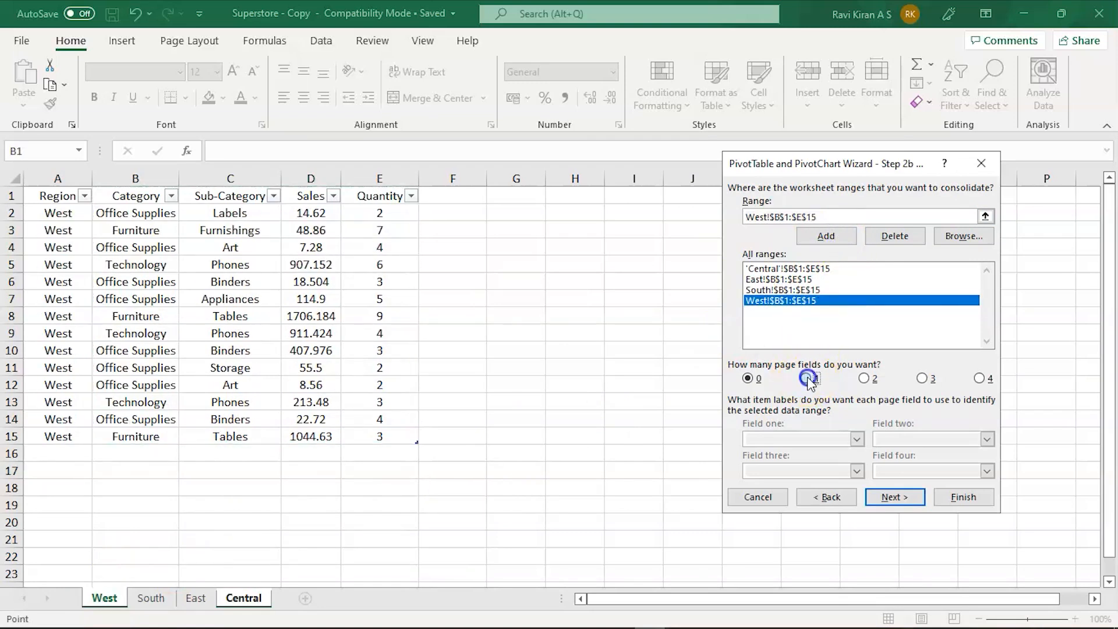
Use one page field and label the ranges West, South, East and Central in Field one
{"action": "left_click", "coordinate": [806, 377]}
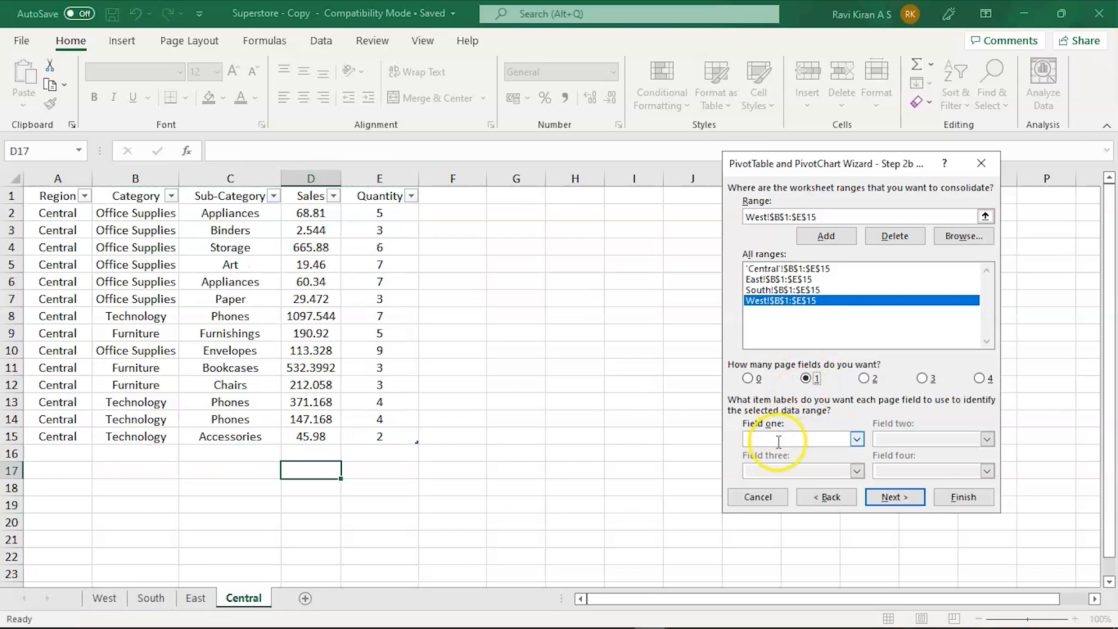
{"action": "left_click", "coordinate": [799, 440]}
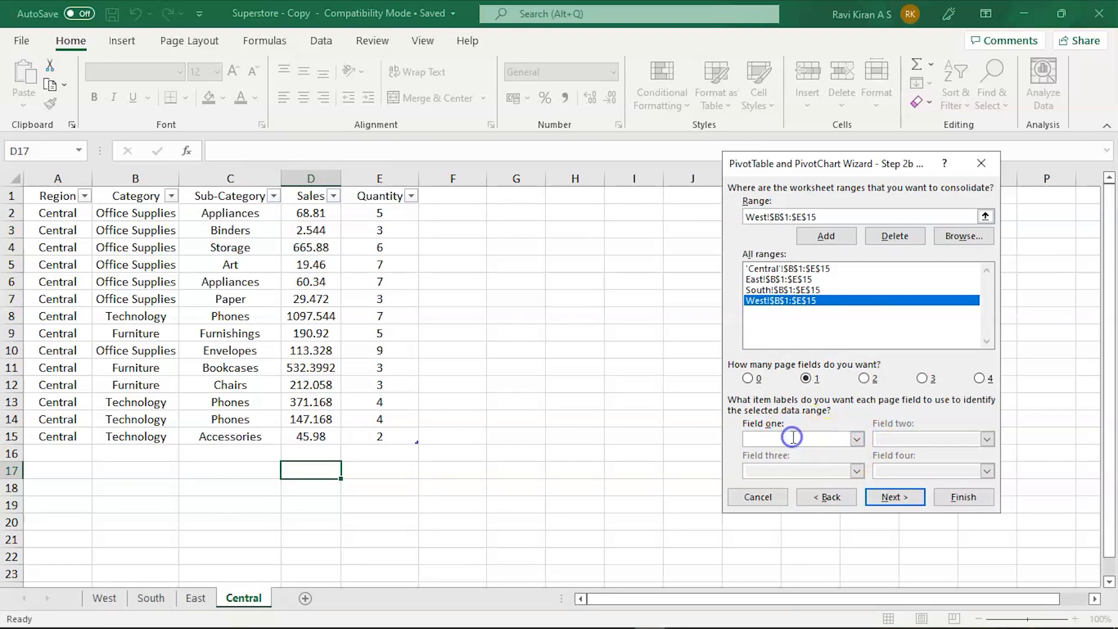
{"action": "type", "text": "West"}
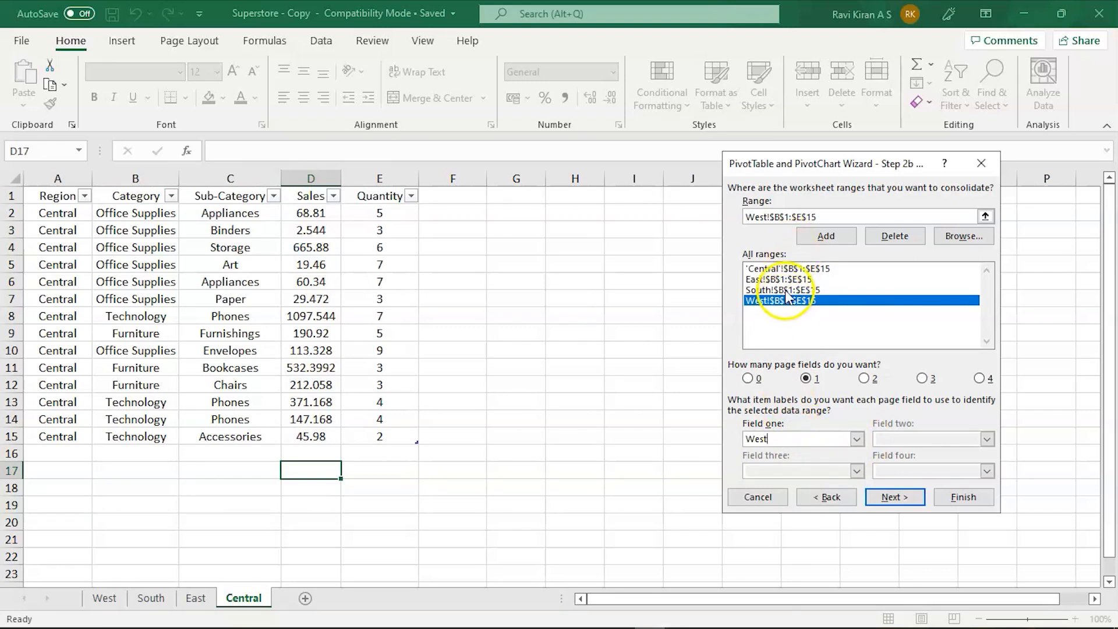
{"action": "left_click", "coordinate": [783, 290]}
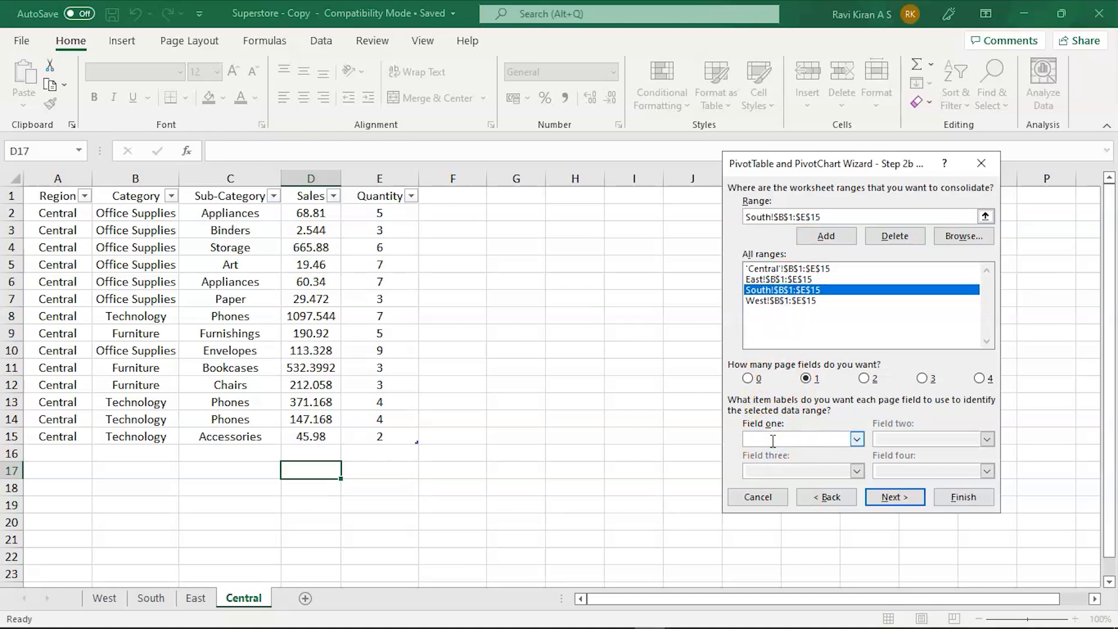
{"action": "type", "text": "South"}
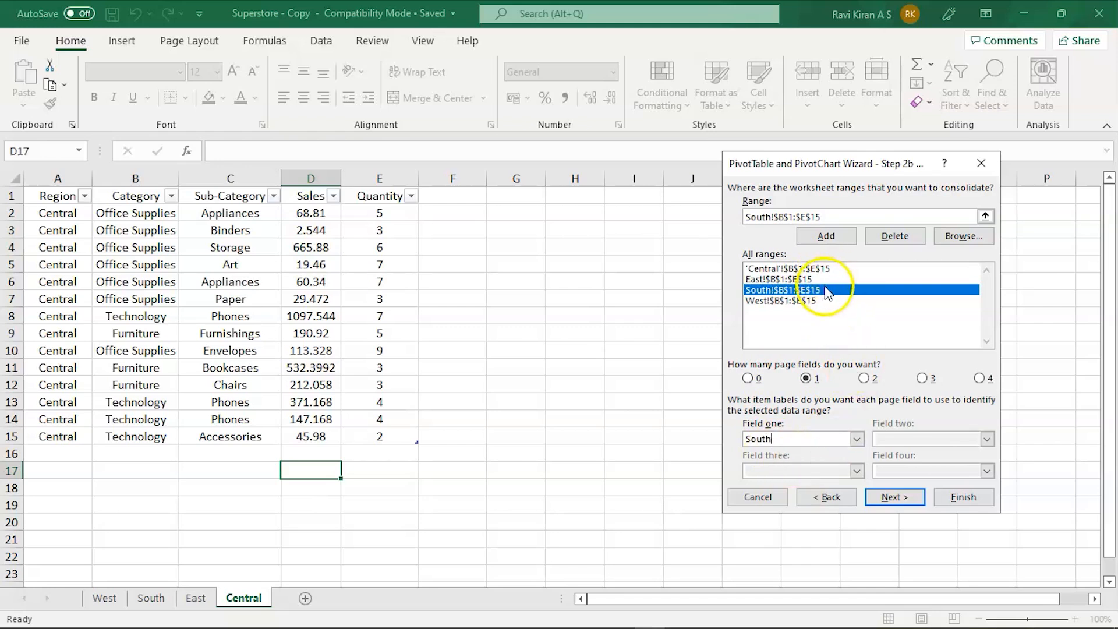
{"action": "left_click", "coordinate": [780, 278]}
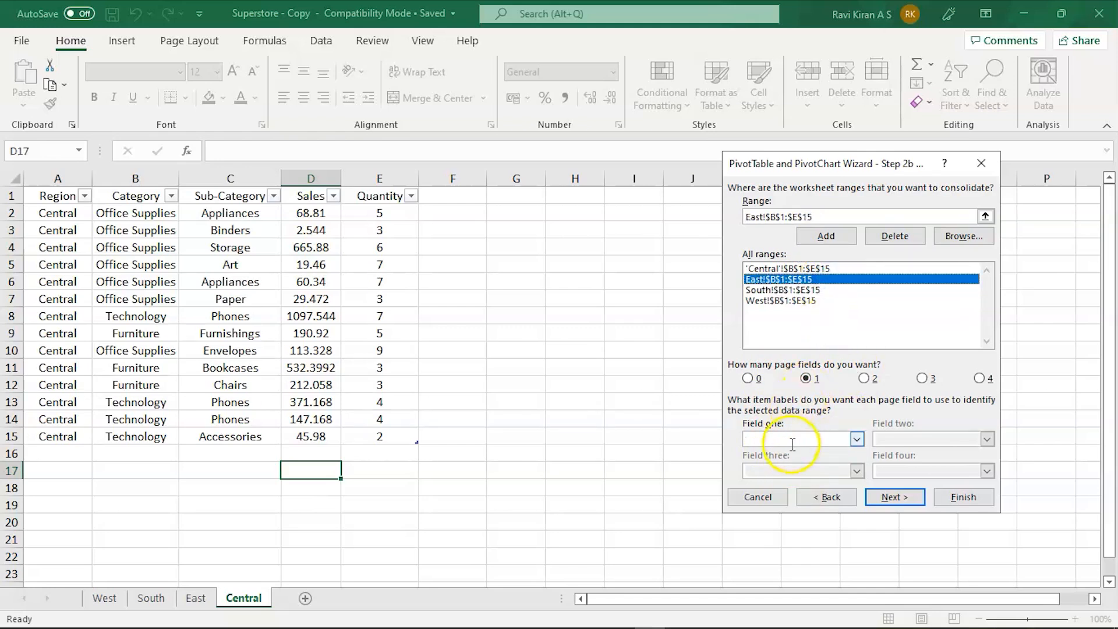
{"action": "type", "text": "Est"}
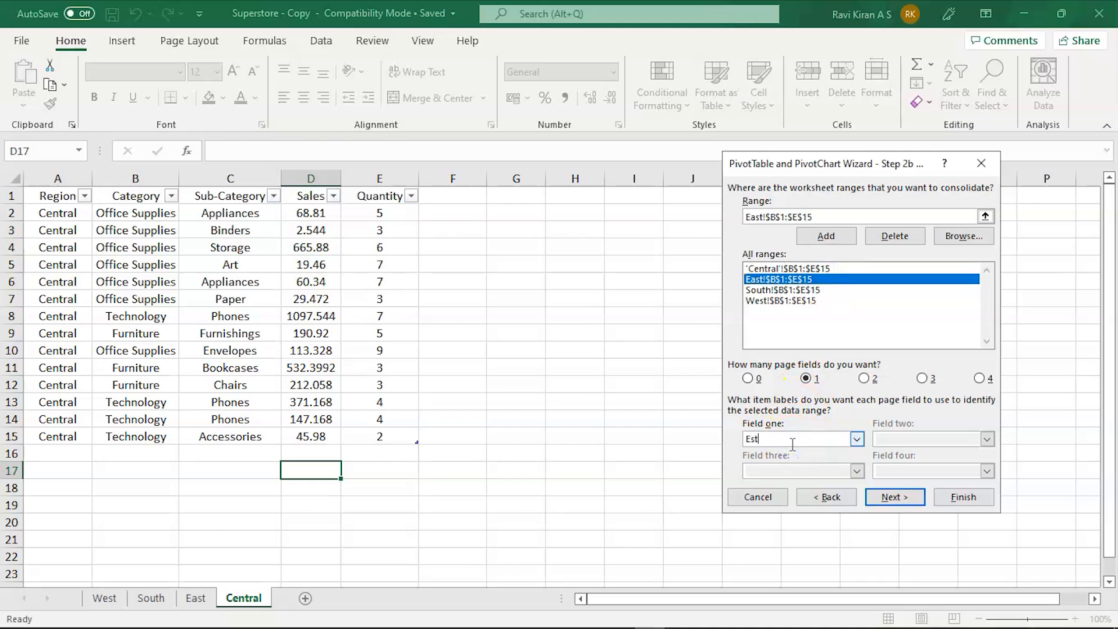
{"action": "type", "text": "ast"}
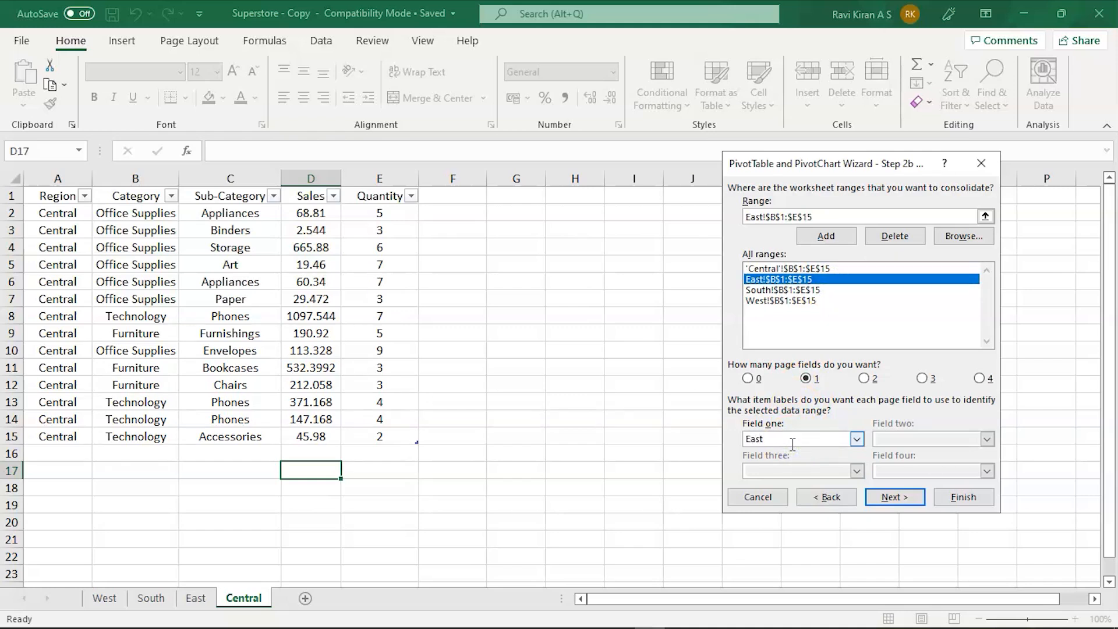
{"action": "left_click", "coordinate": [784, 268]}
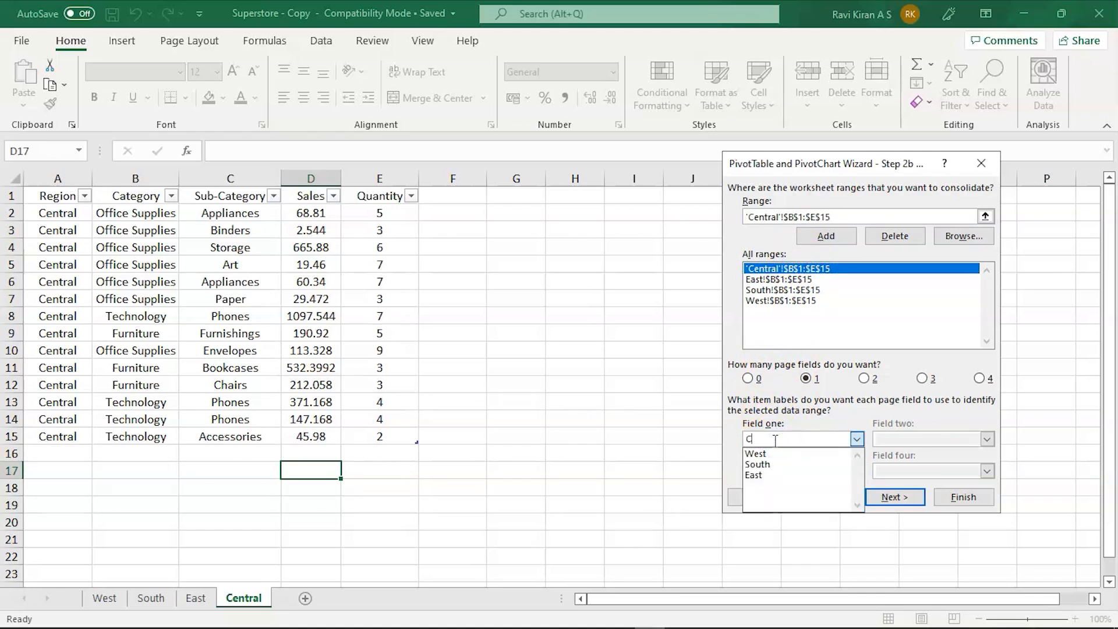
{"action": "type", "text": "Central"}
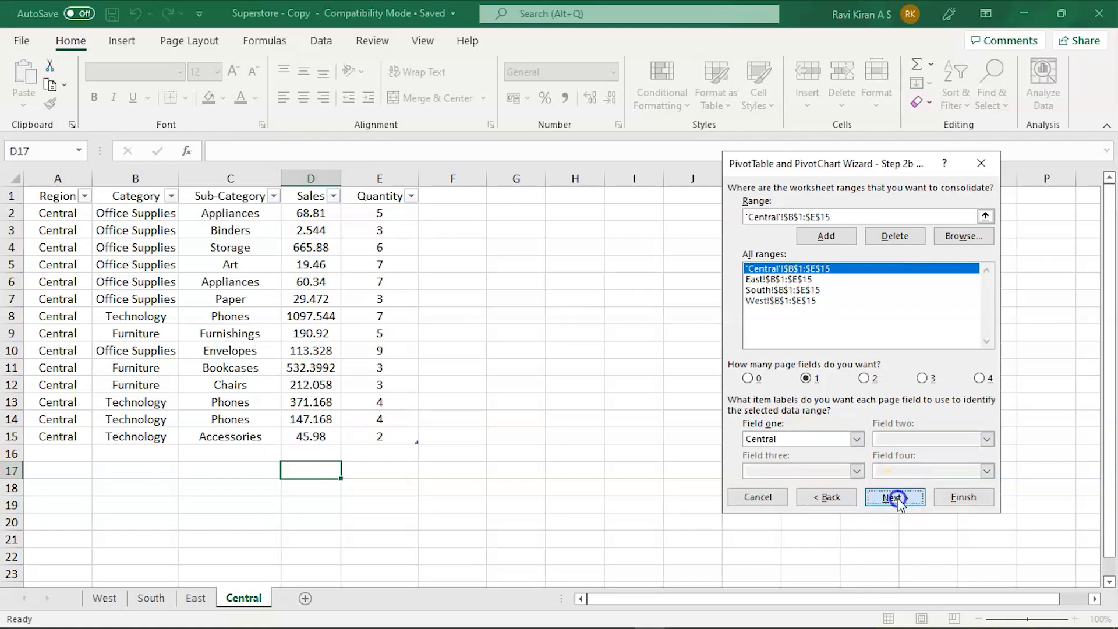
Place the consolidated PivotTable report on a new worksheet and finish the wizard
{"action": "left_click", "coordinate": [894, 498]}
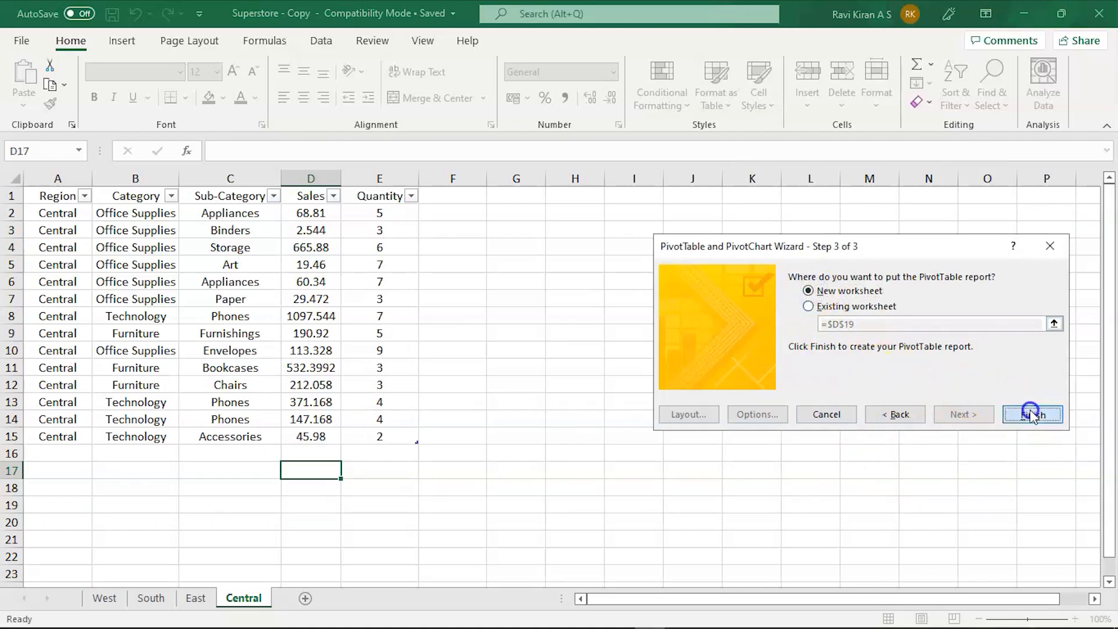
{"action": "left_click", "coordinate": [1032, 415]}
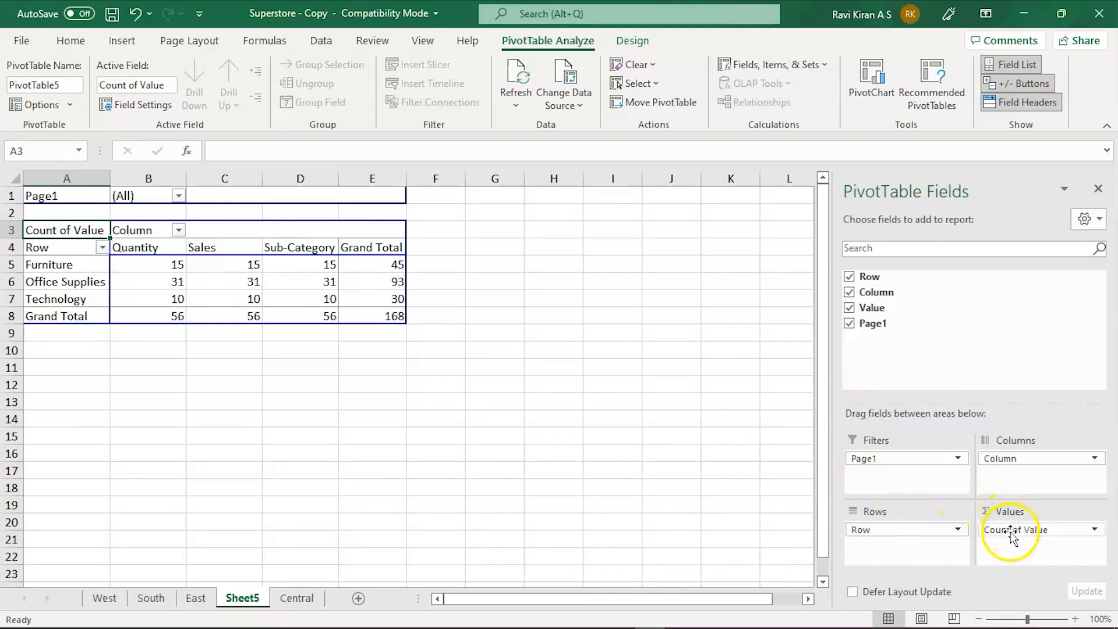
Change the Count of Value field to Sum via Value Field Settings
{"action": "left_click", "coordinate": [1040, 529]}
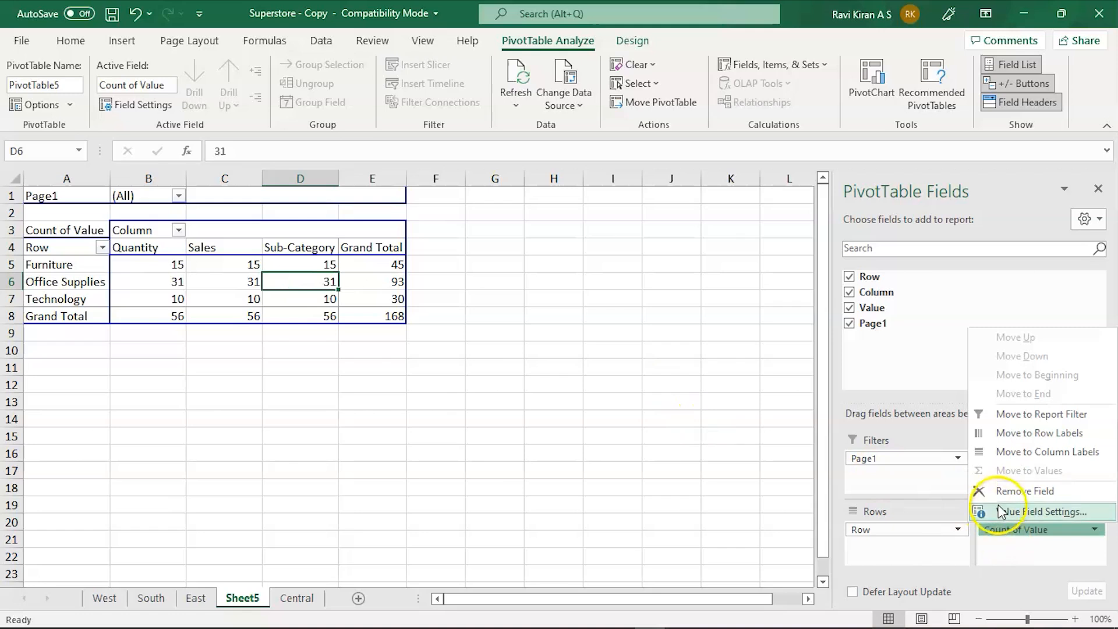
{"action": "left_click", "coordinate": [1044, 512]}
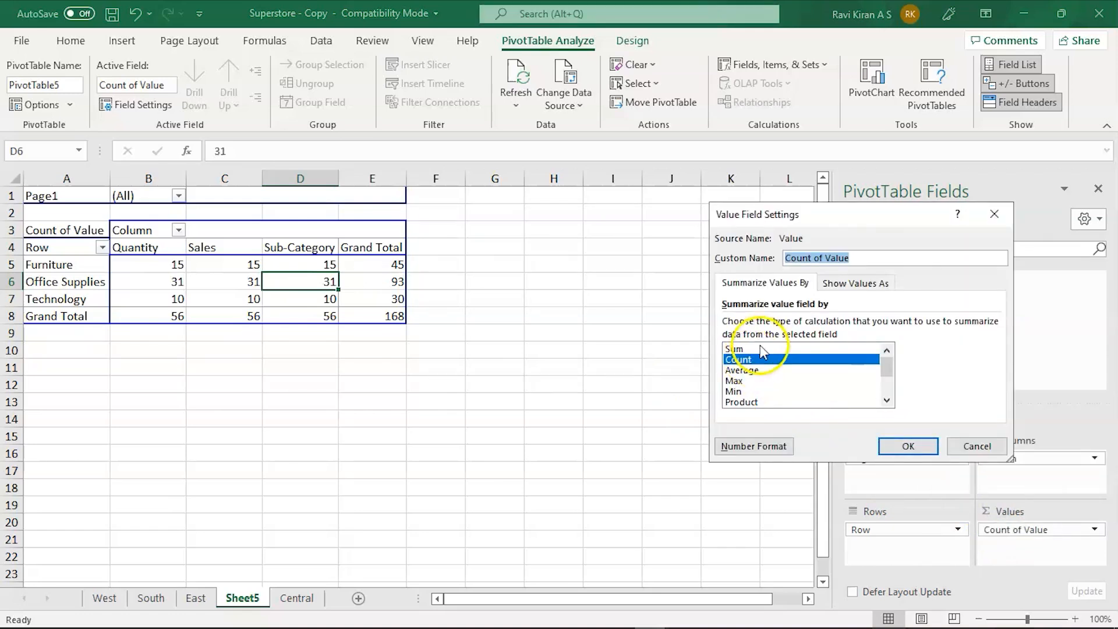
{"action": "left_click", "coordinate": [739, 359]}
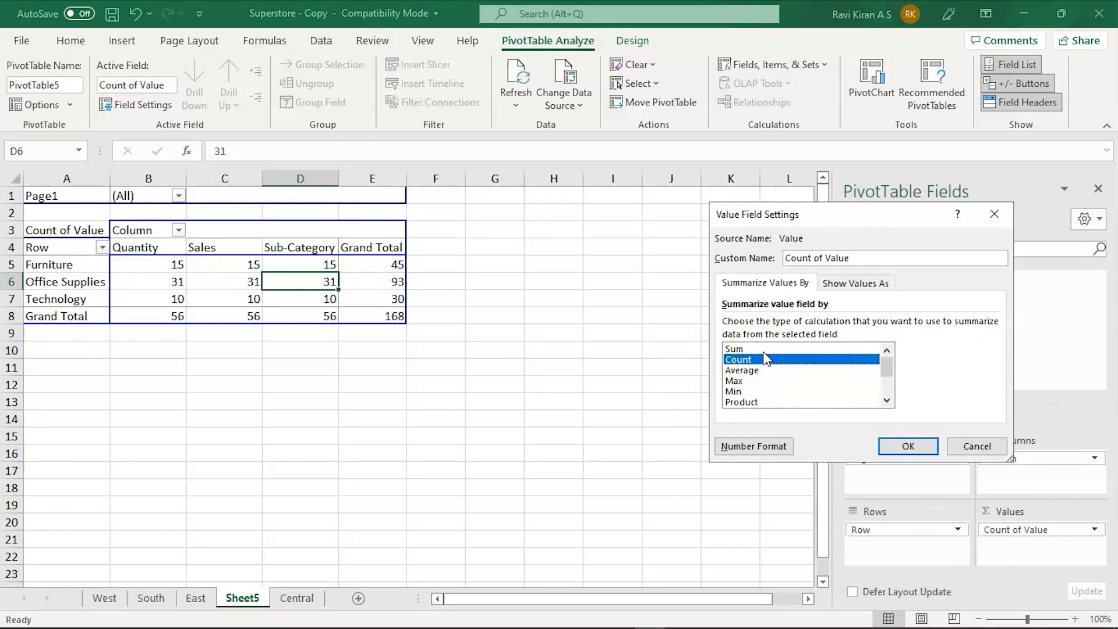
{"action": "left_click", "coordinate": [734, 348]}
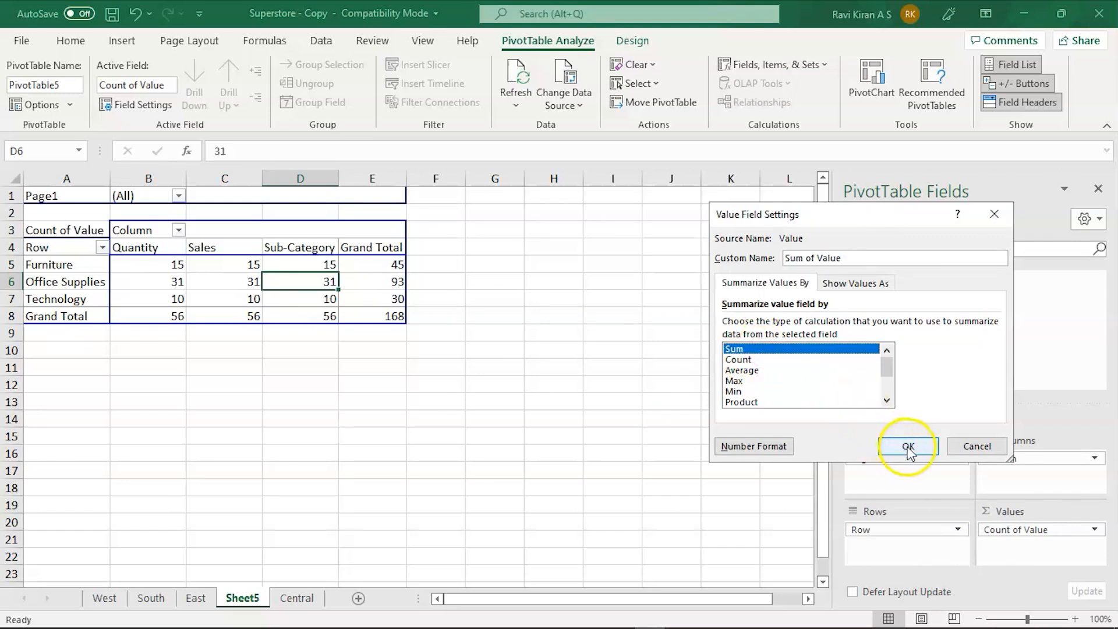
{"action": "left_click", "coordinate": [907, 446]}
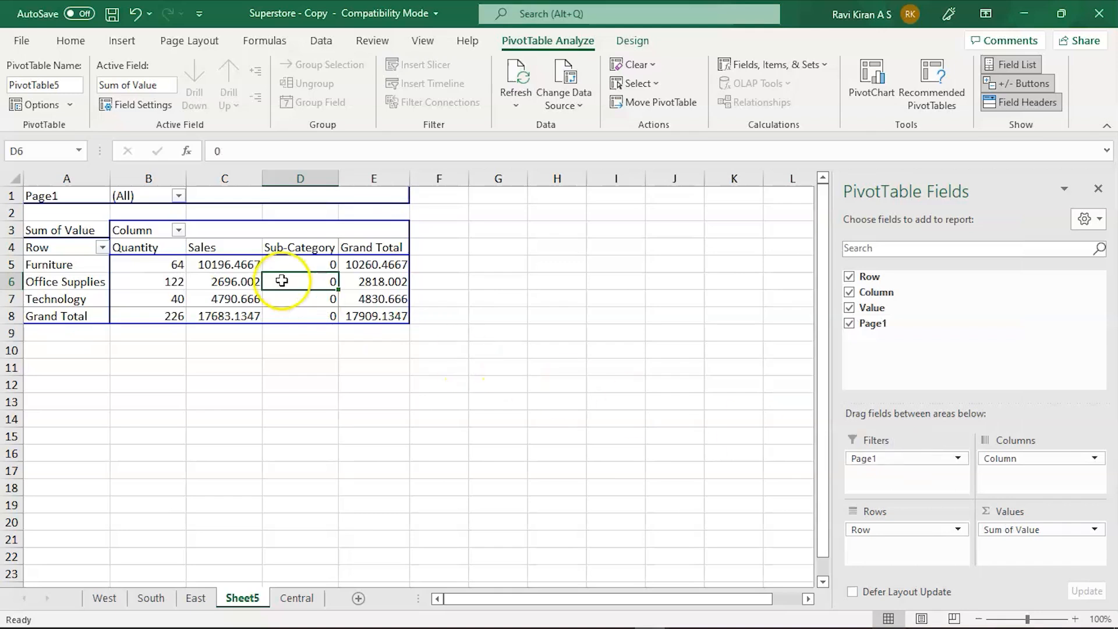
Set the Page1 filter to Central so only that region's totals show
{"action": "left_click", "coordinate": [179, 195]}
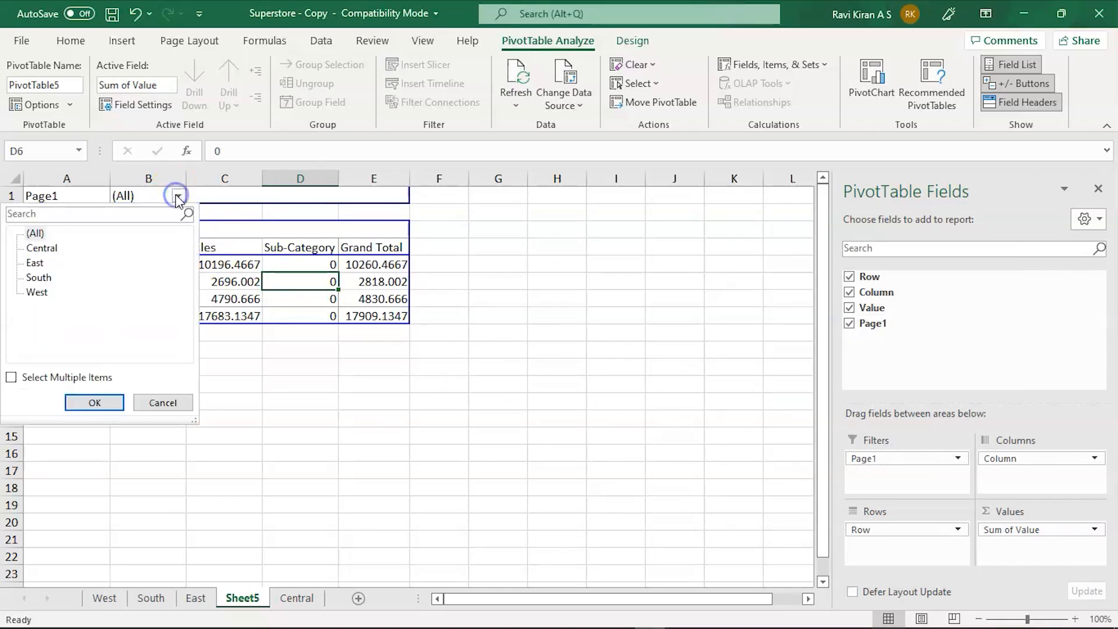
{"action": "left_click", "coordinate": [42, 247]}
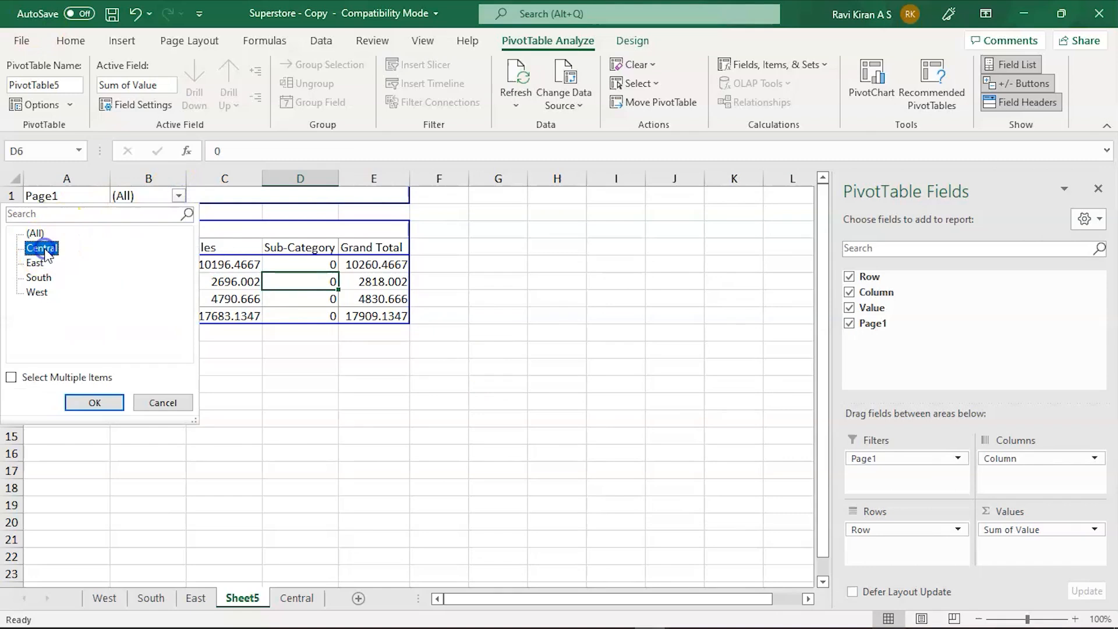
{"action": "left_click", "coordinate": [93, 402]}
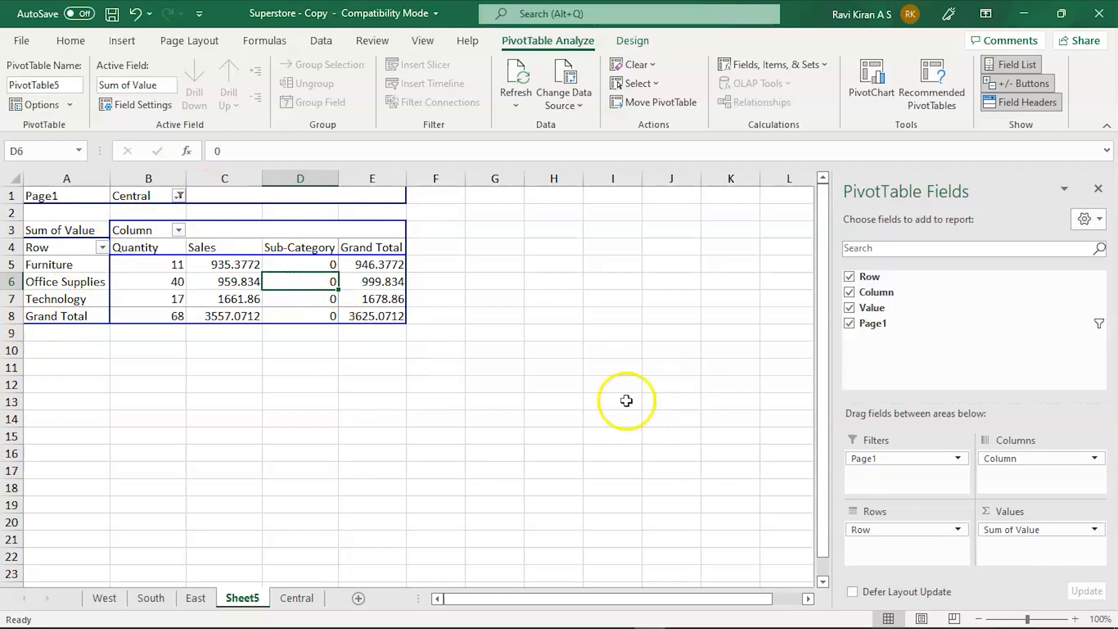
{"action": "left_click", "coordinate": [297, 598]}
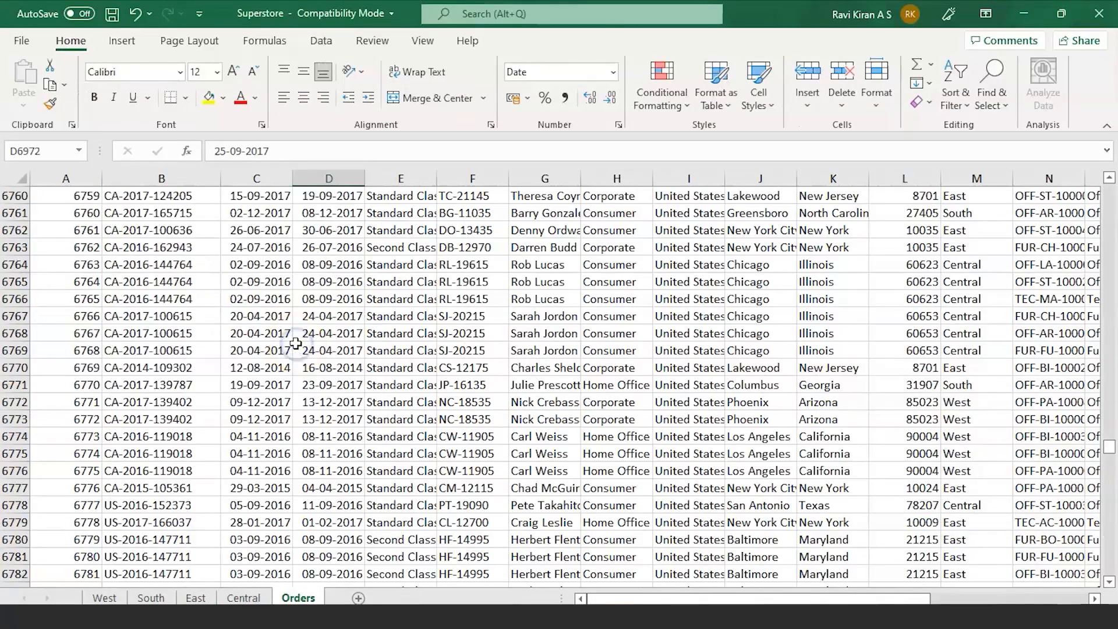
{"action": "scroll", "scroll_direction": "up", "scroll_amount": 3}
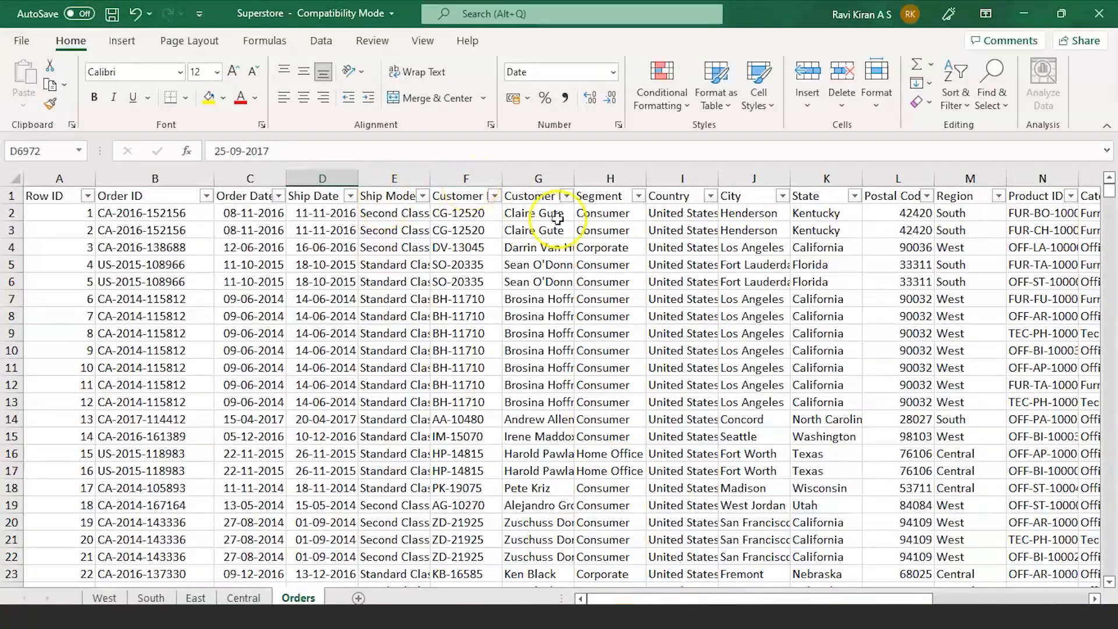
{"action": "mouse_move", "coordinate": [747, 195]}
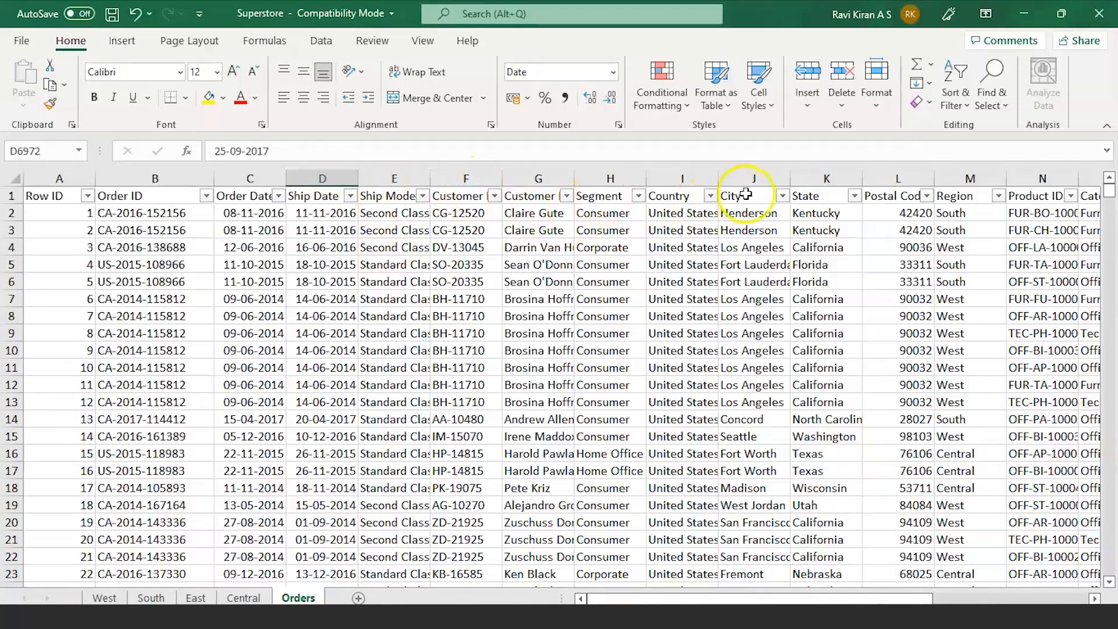
{"action": "mouse_move", "coordinate": [874, 336]}
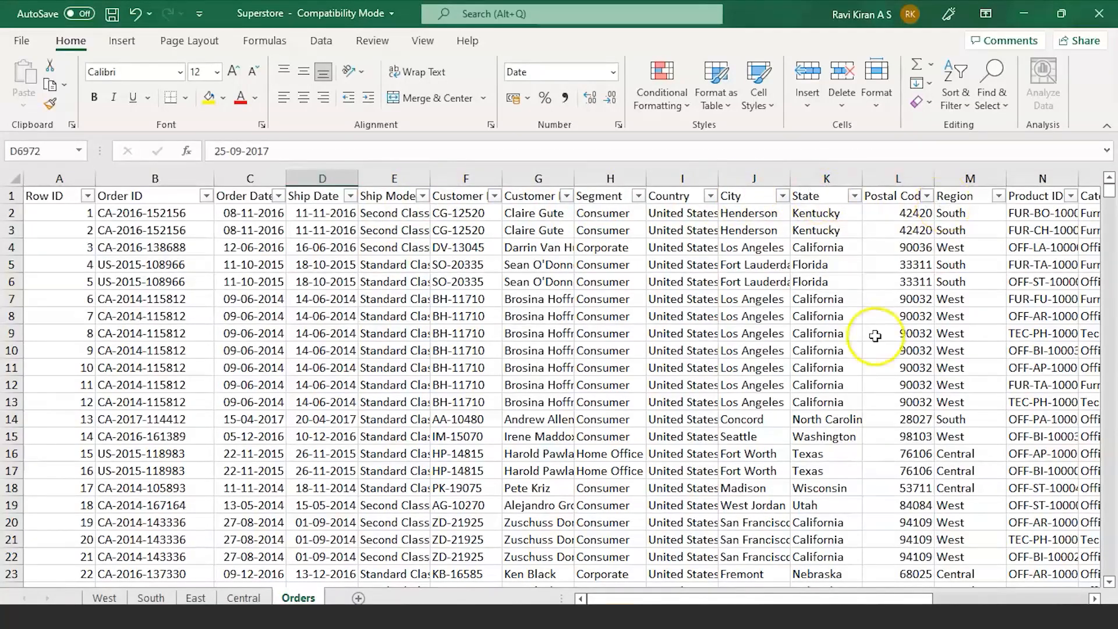
{"action": "scroll", "scroll_direction": "right", "scroll_amount": 3}
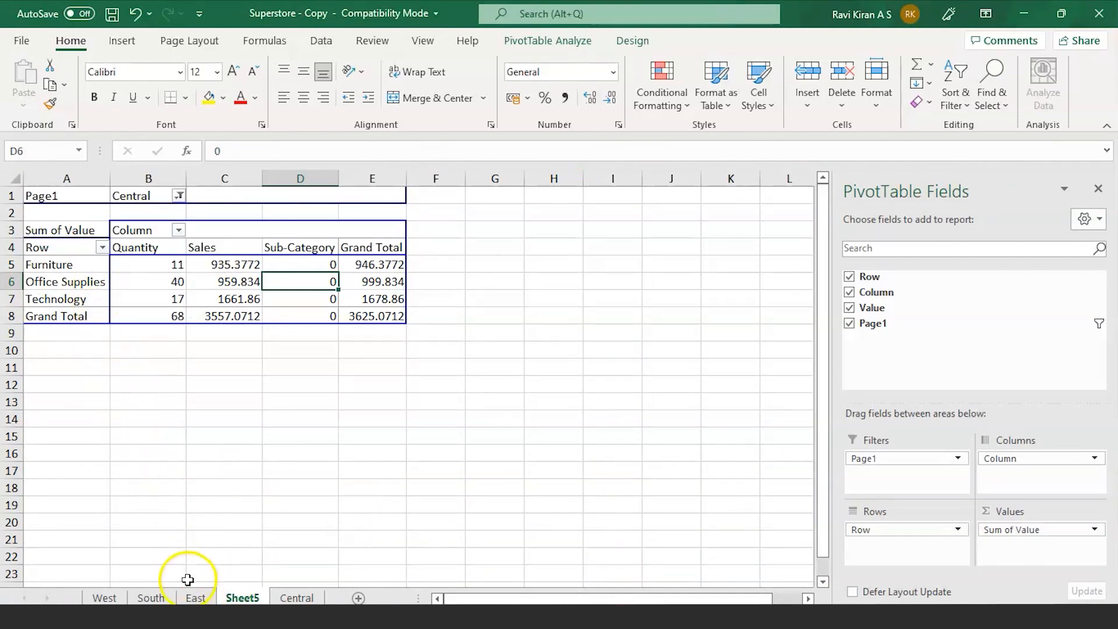
{"action": "mouse_move", "coordinate": [194, 597]}
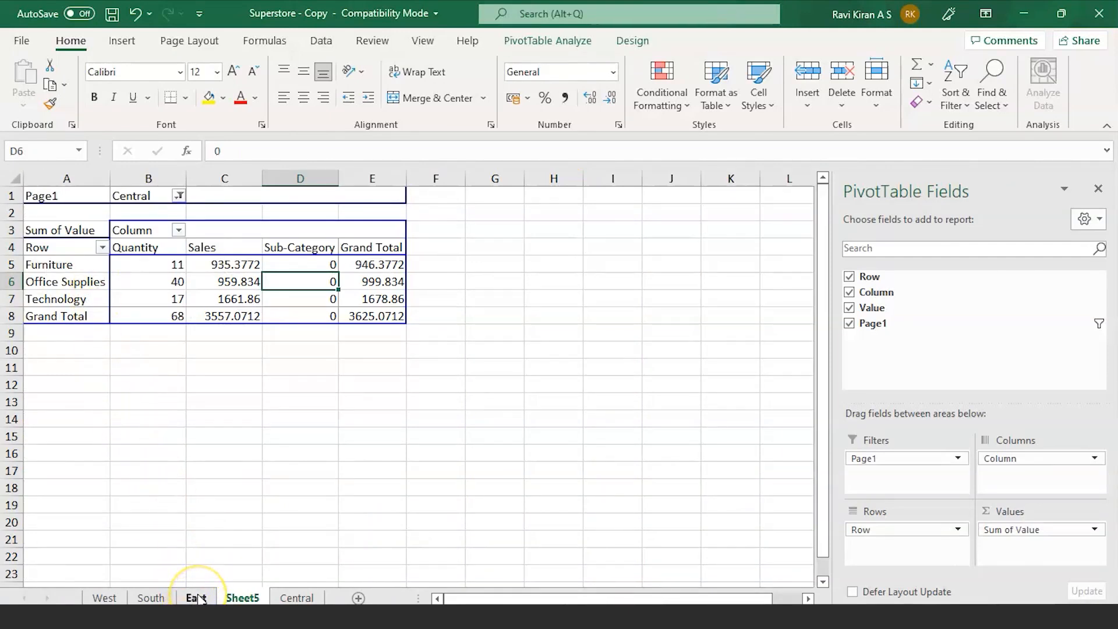
Switch to the East sheet to show its sales and quantity data
{"action": "left_click", "coordinate": [195, 598]}
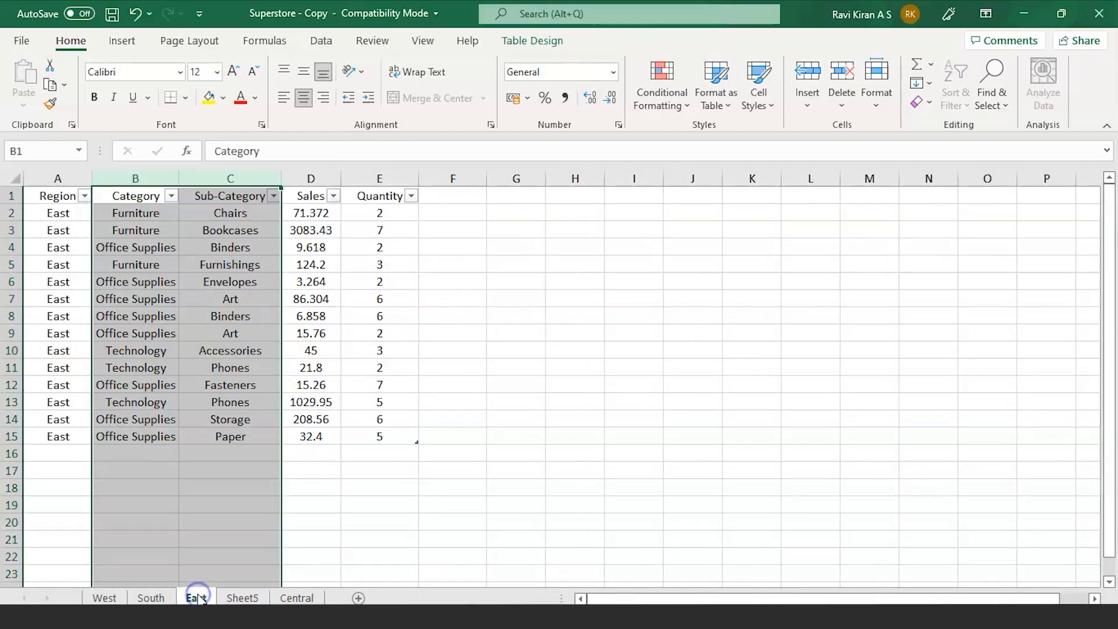
{"action": "left_click", "coordinate": [196, 598]}
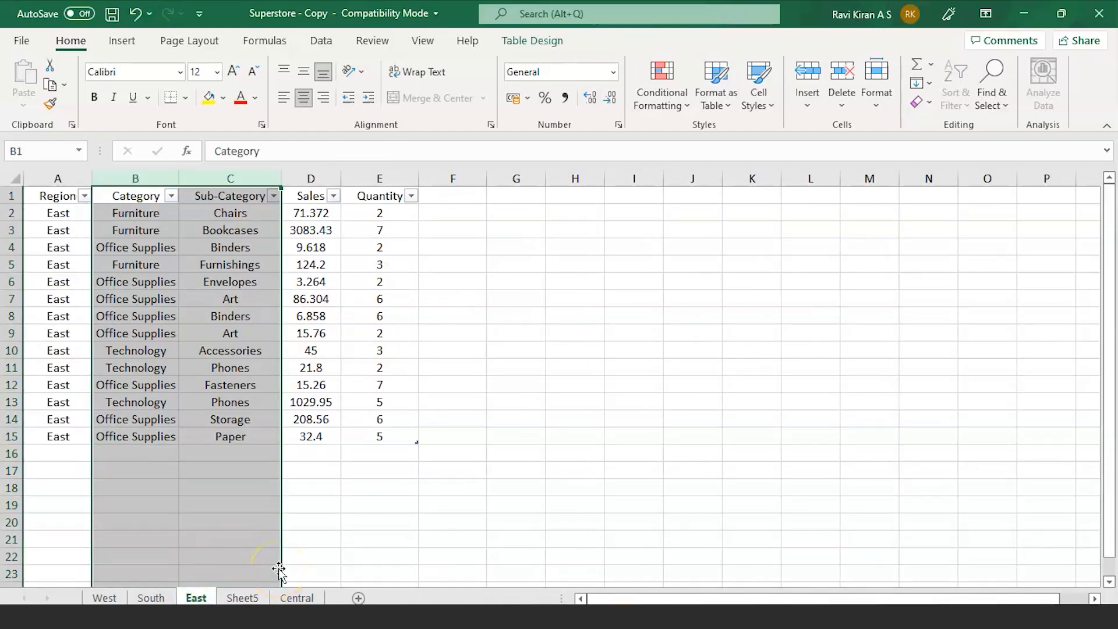